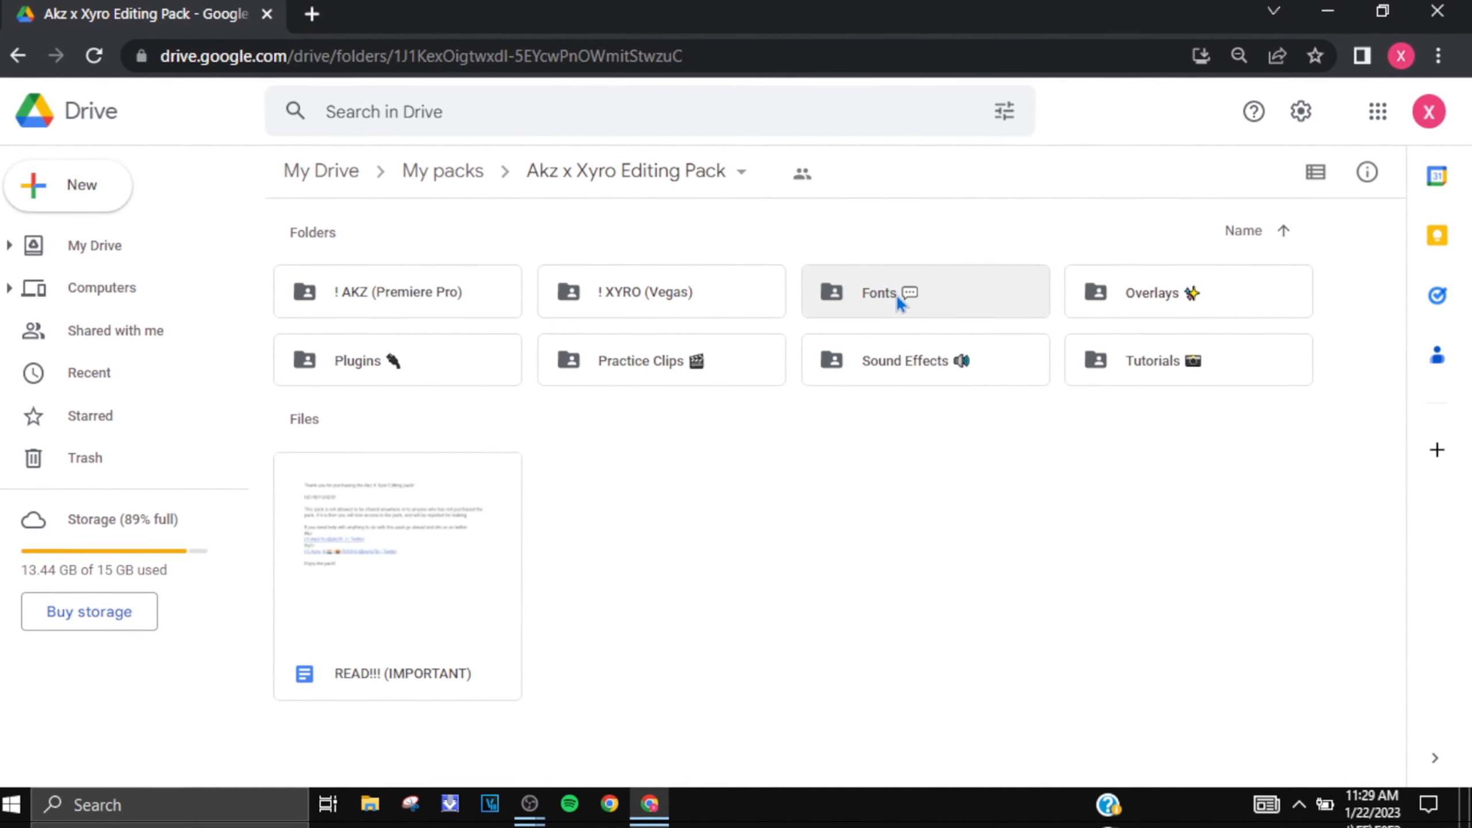
mouse_move(899, 299)
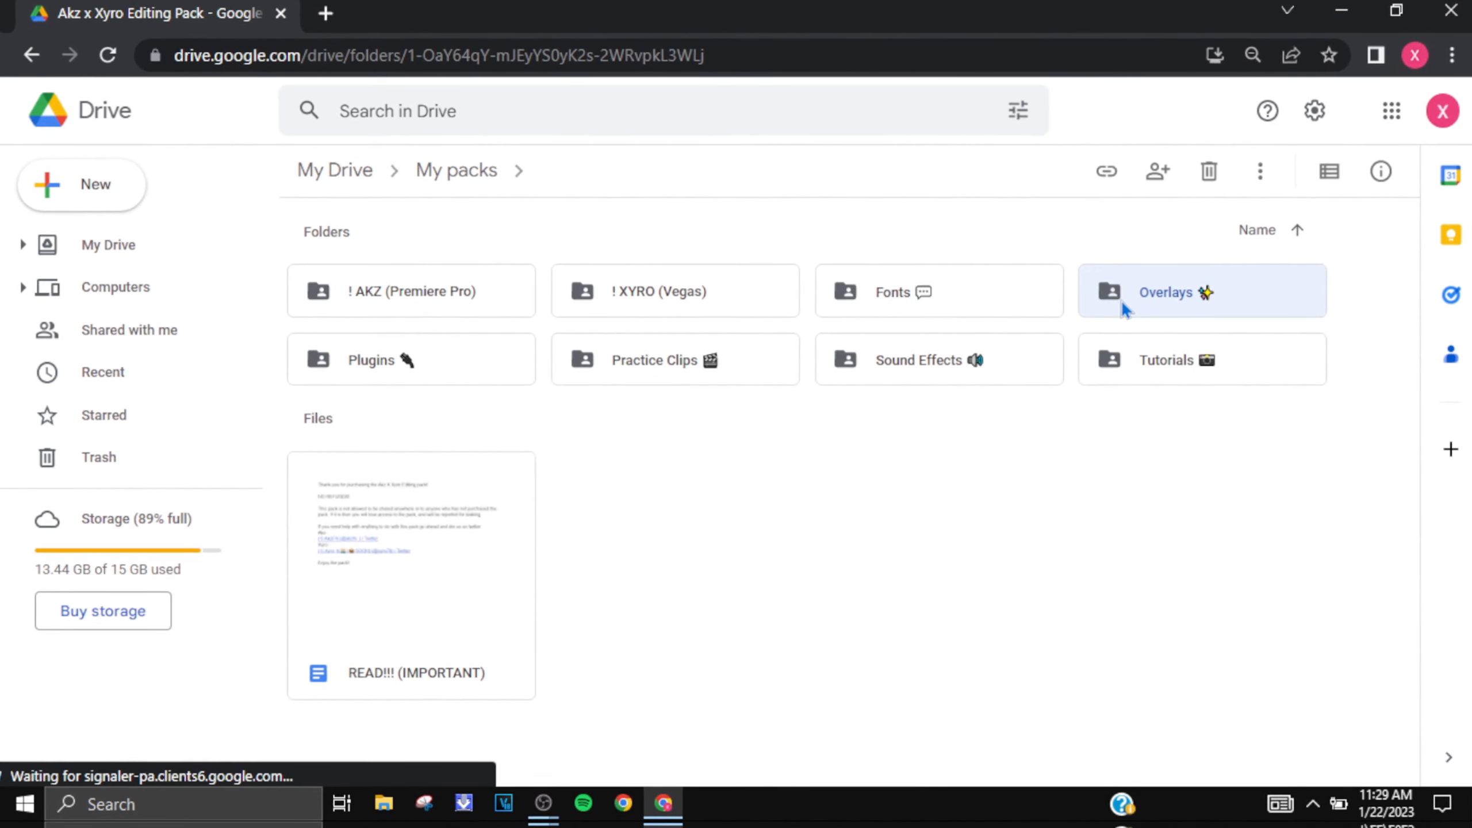
- Open Overlays, then its inner Overlays folder, and scroll through the overlay video clips
double_click(1201, 292)
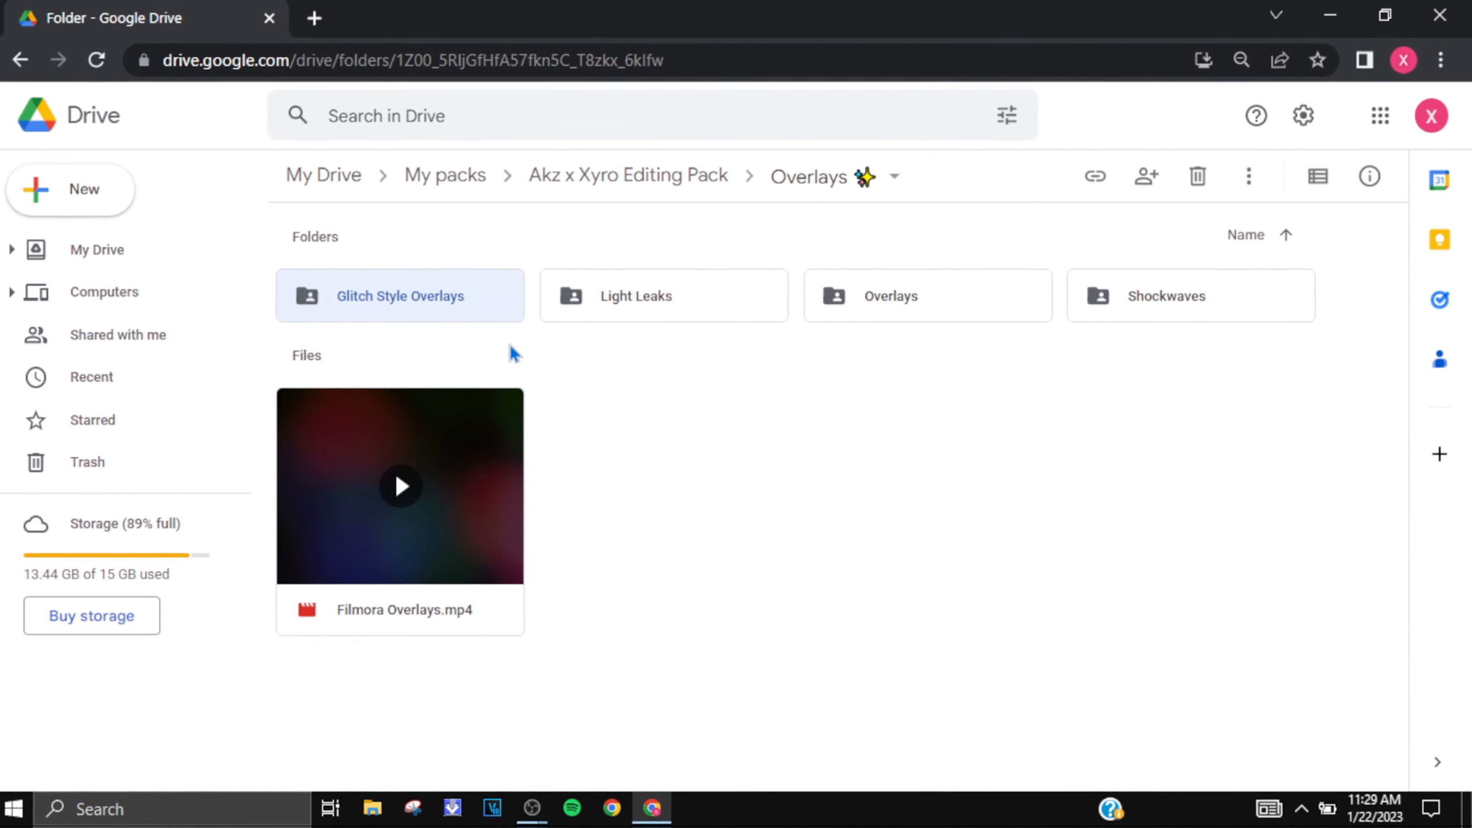
double_click(399, 296)
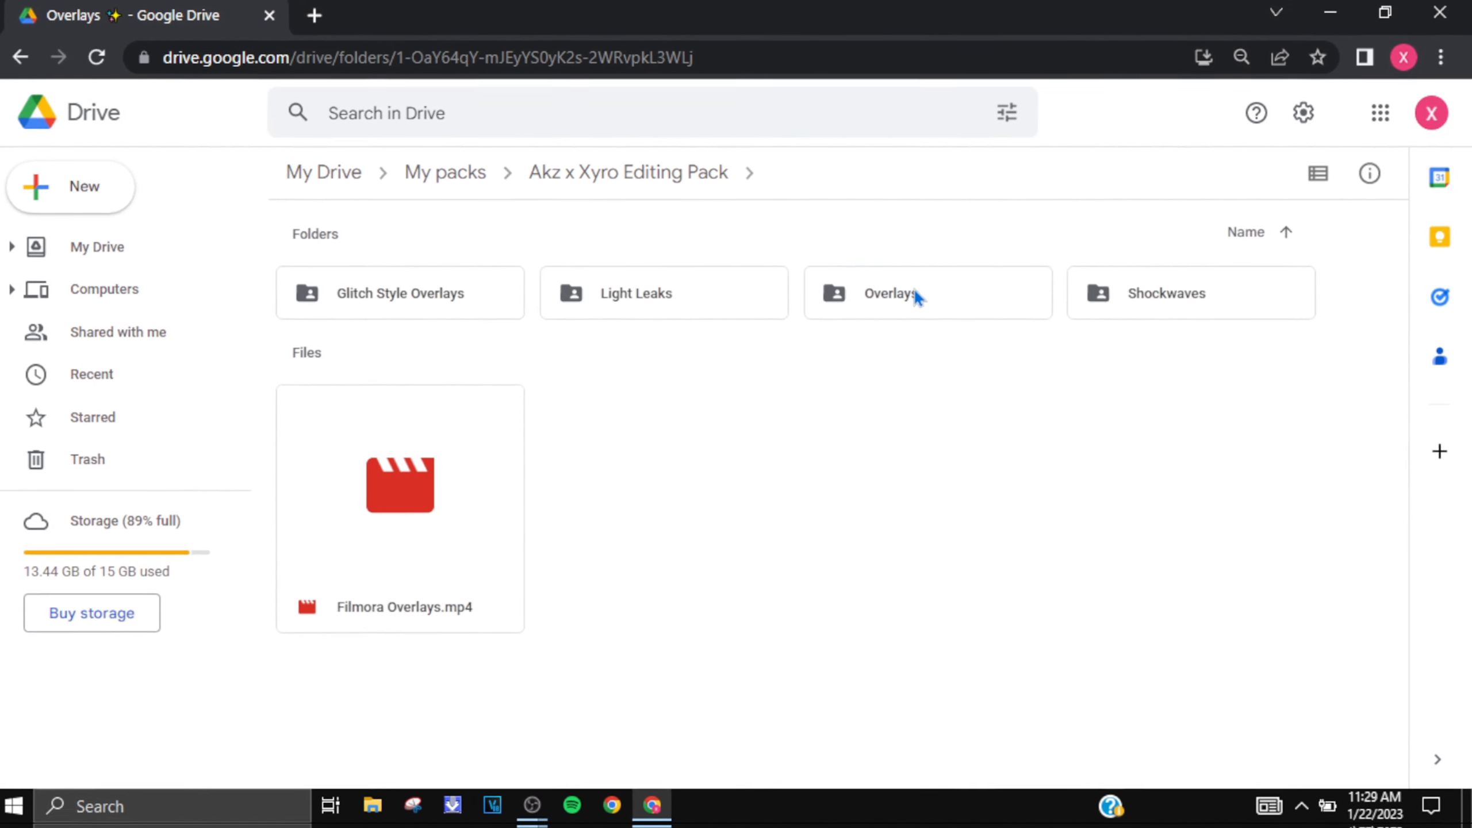
double_click(890, 292)
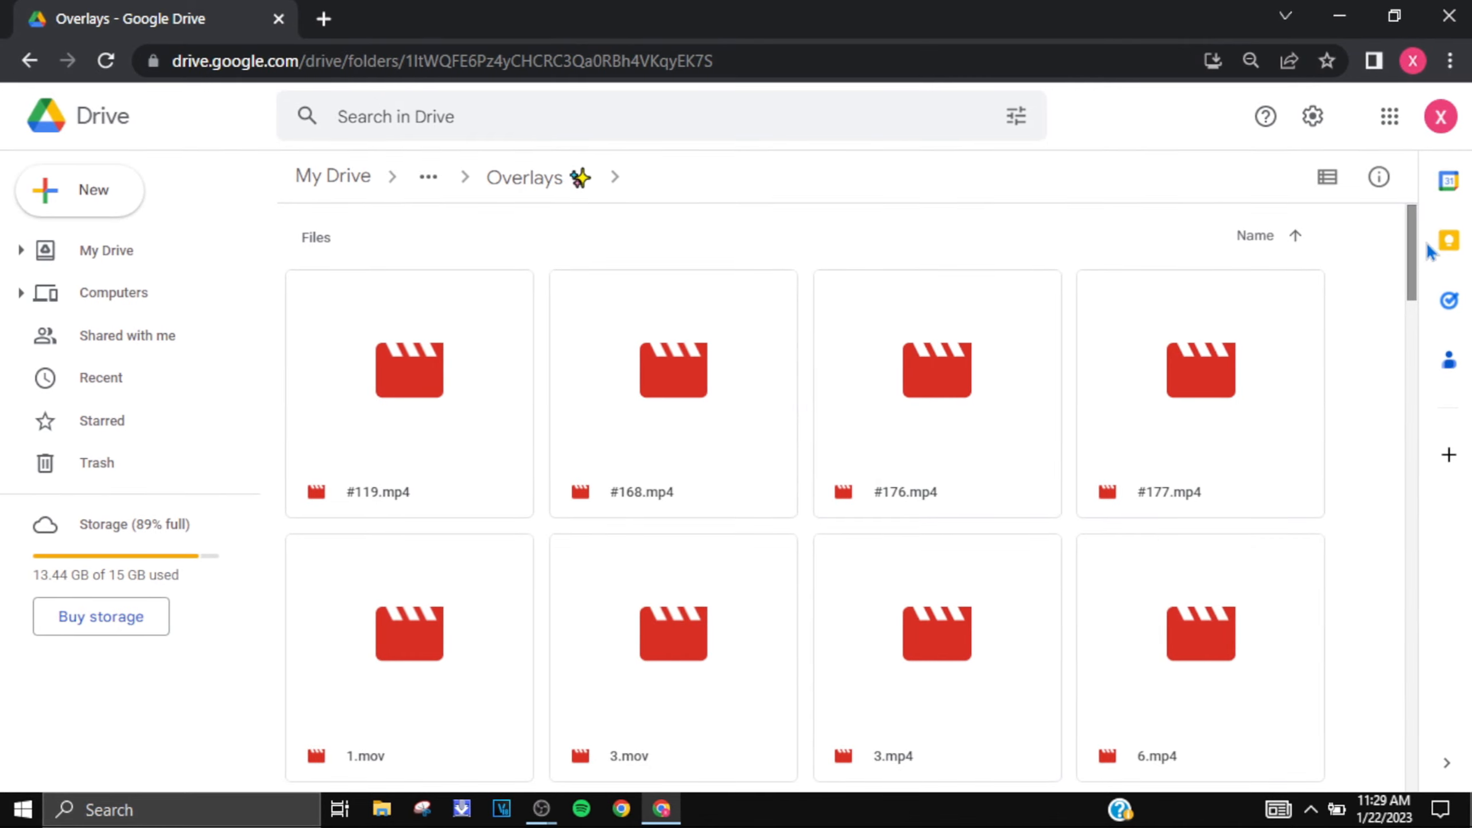
scroll("down", 3)
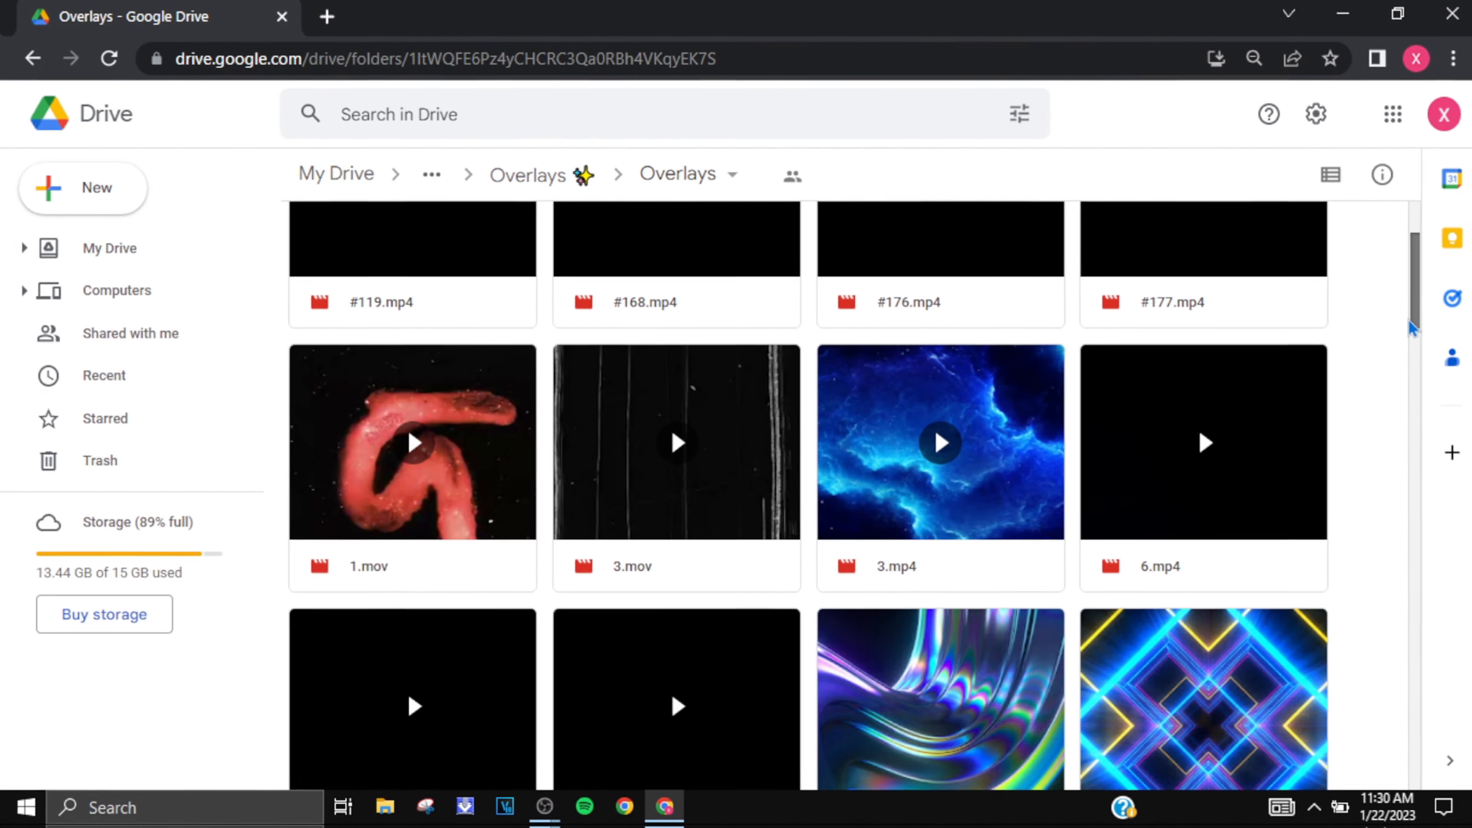
scroll("down", 3)
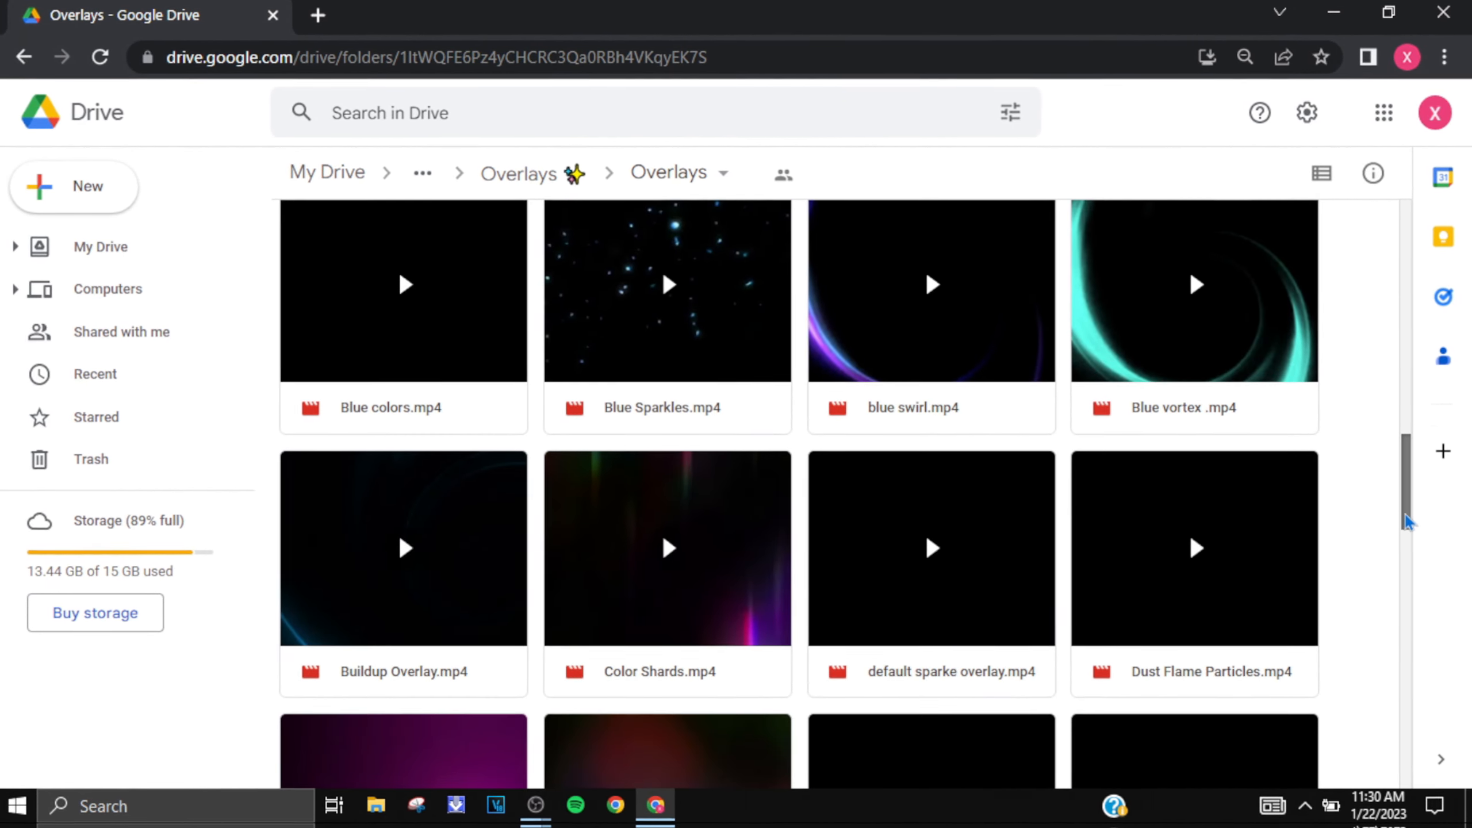
scroll("down", 3)
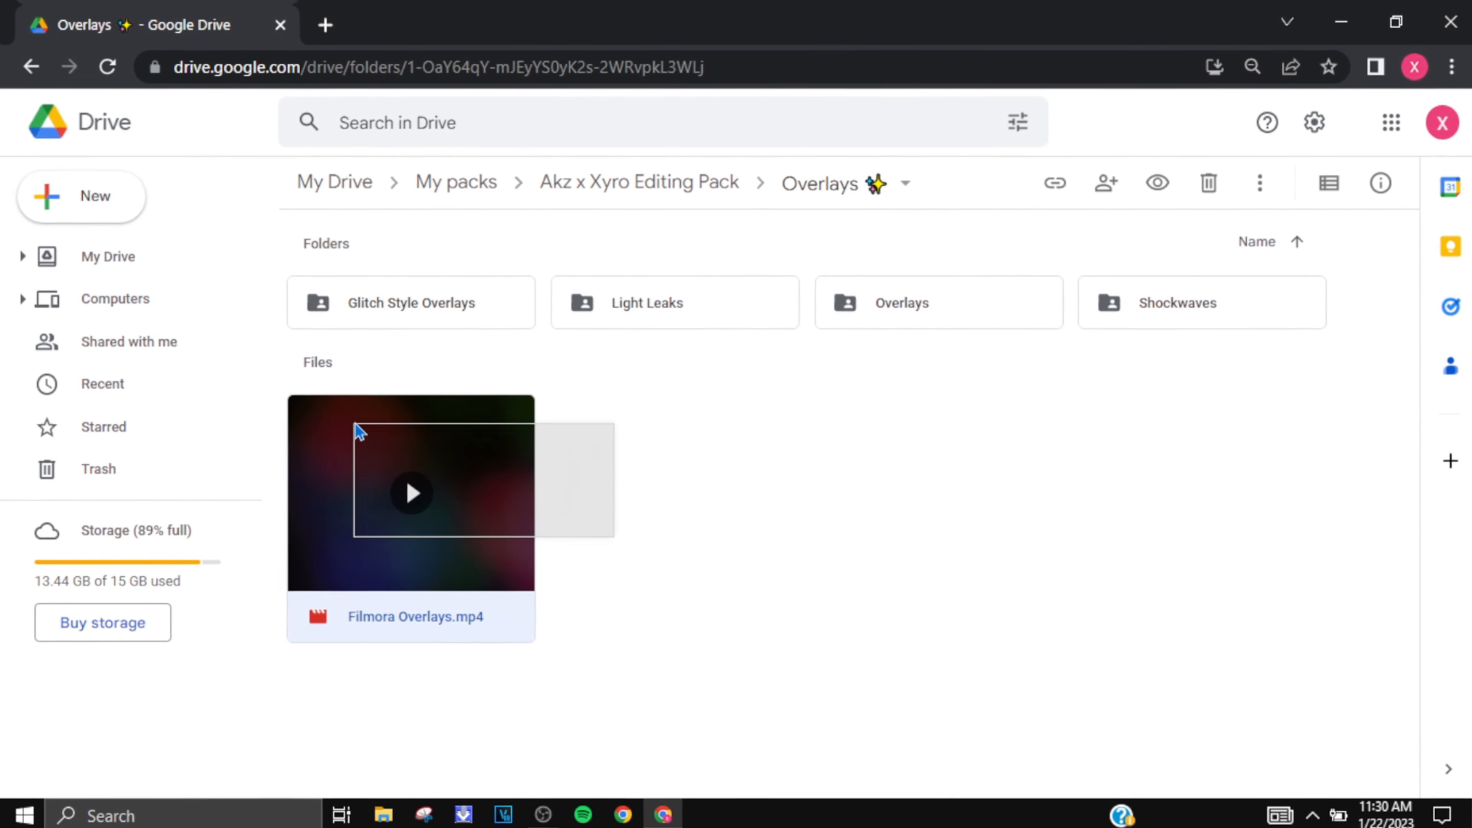
- Browse the Akz SFX clips, then return to Sound Effects and open Xyro SFX
left_click(639, 181)
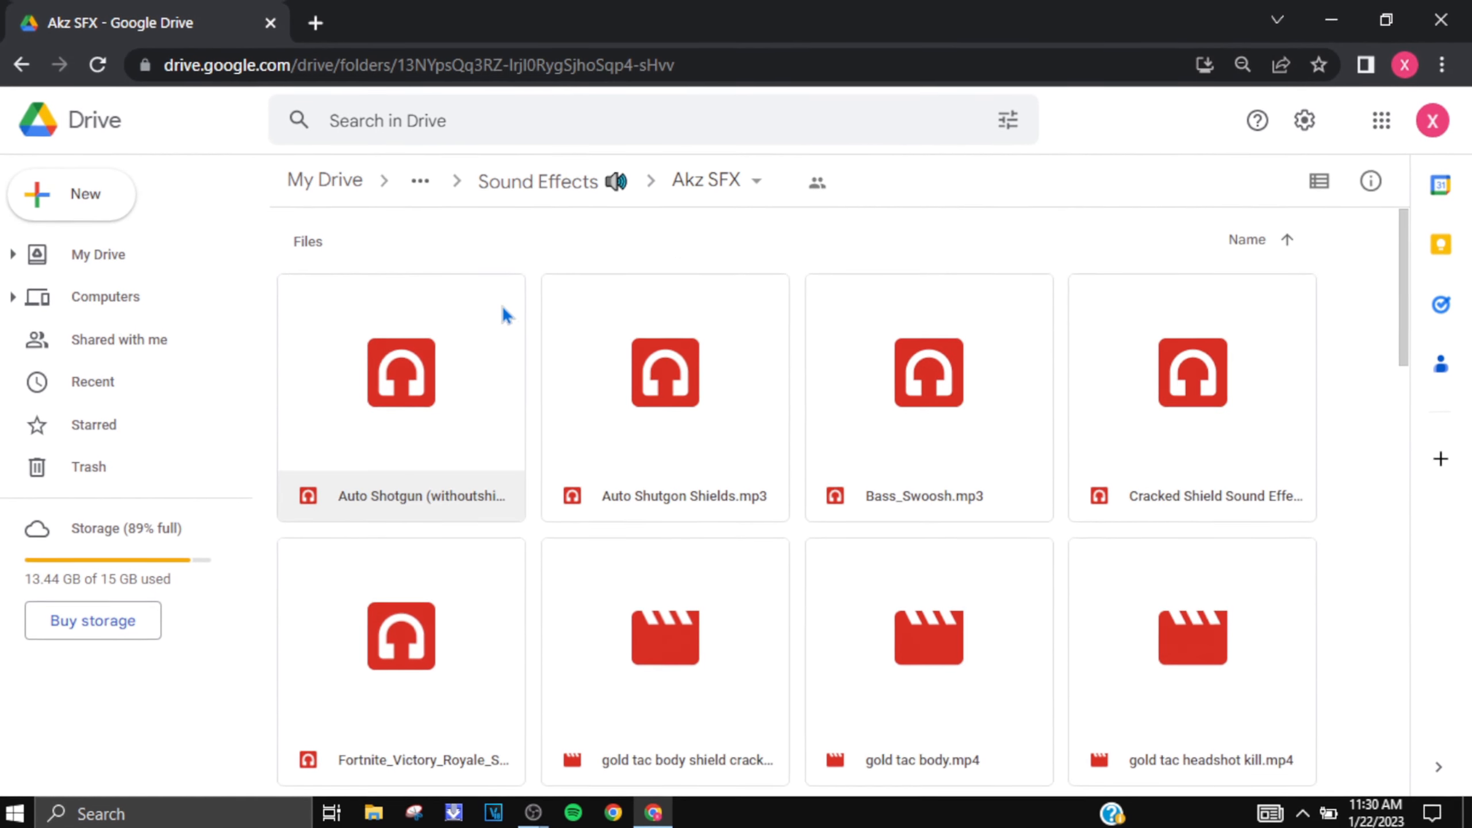
scroll("down", 3)
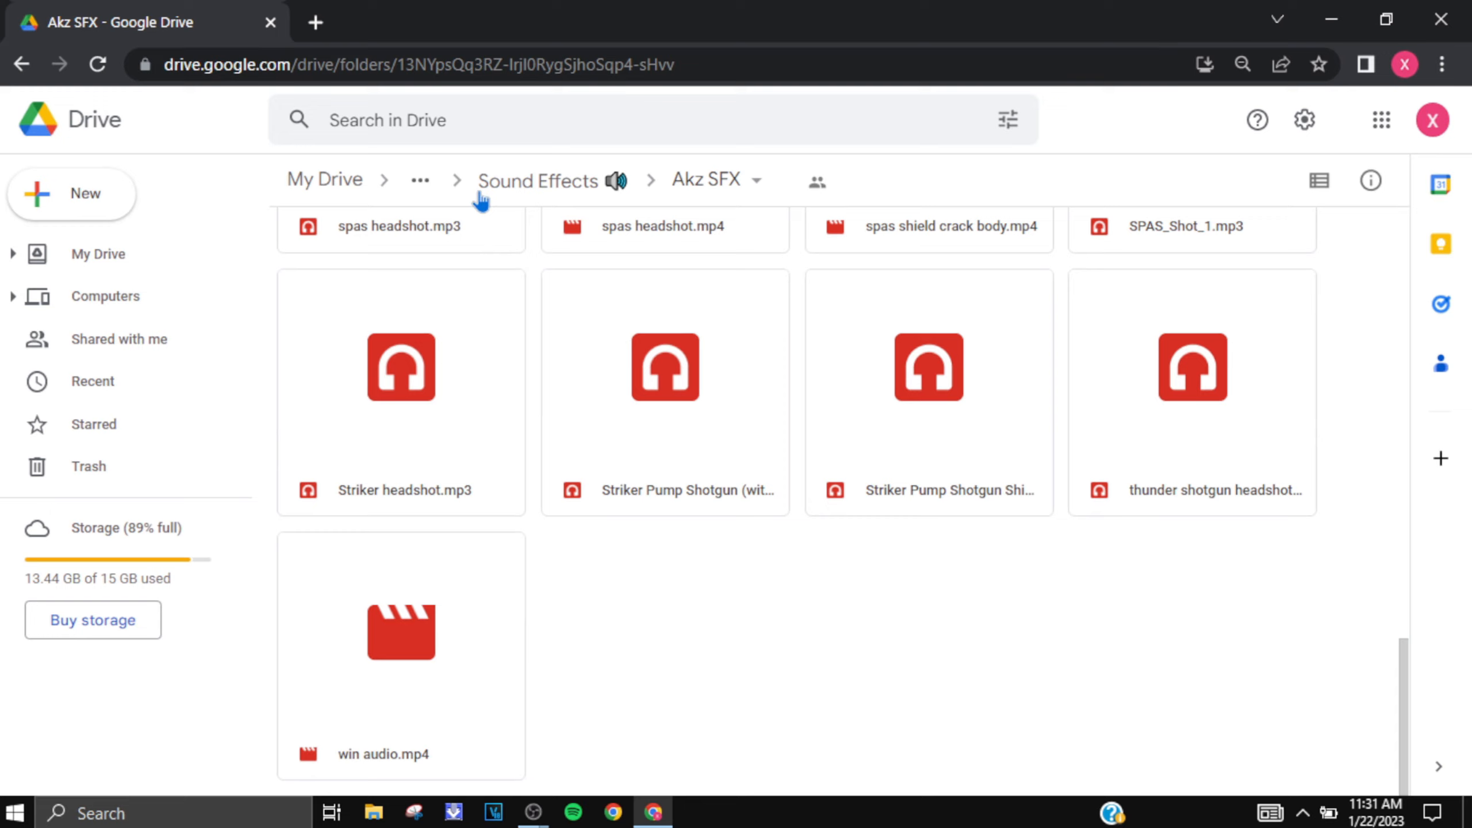
left_click(538, 180)
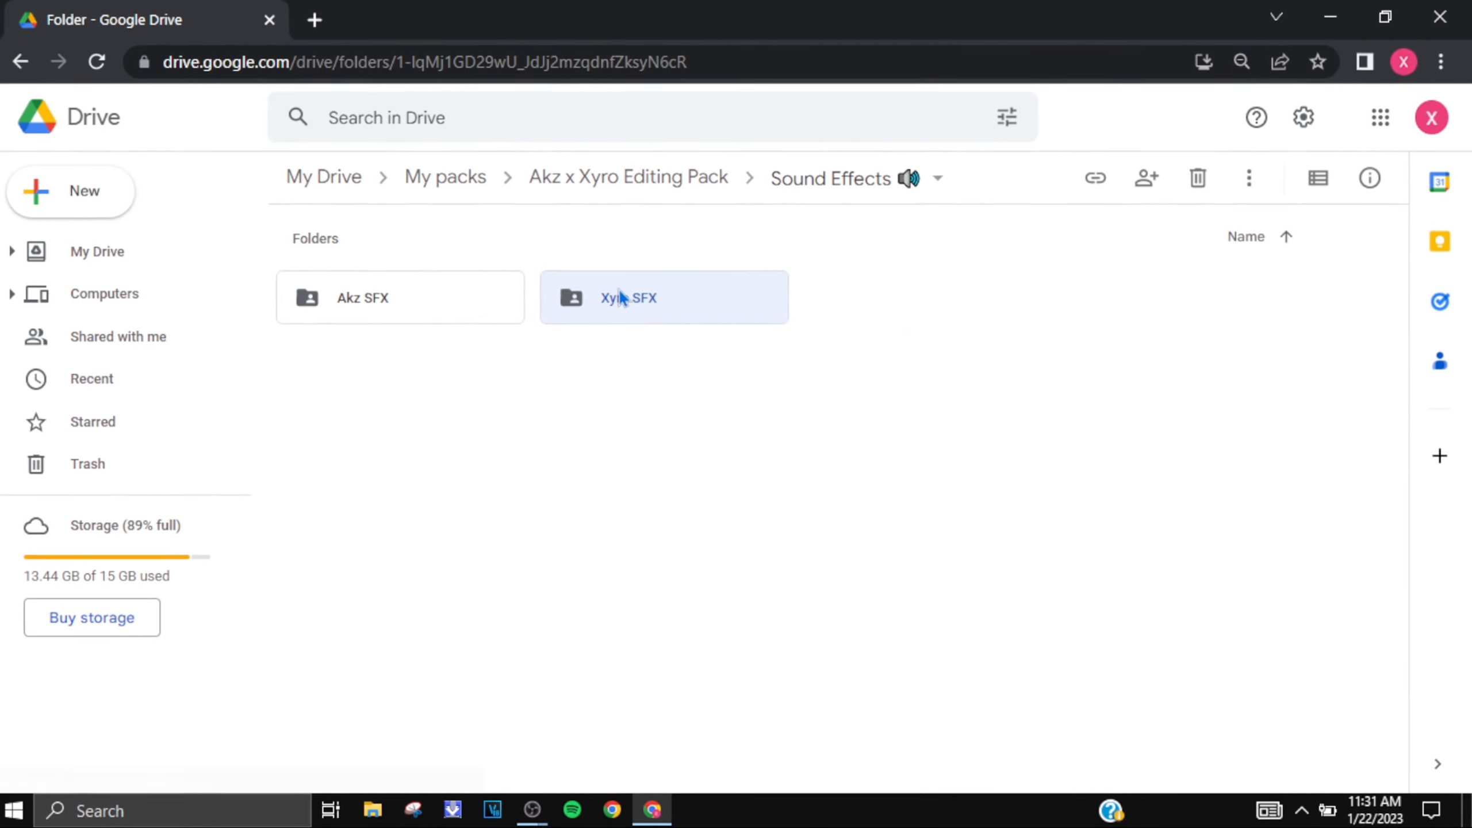
double_click(664, 296)
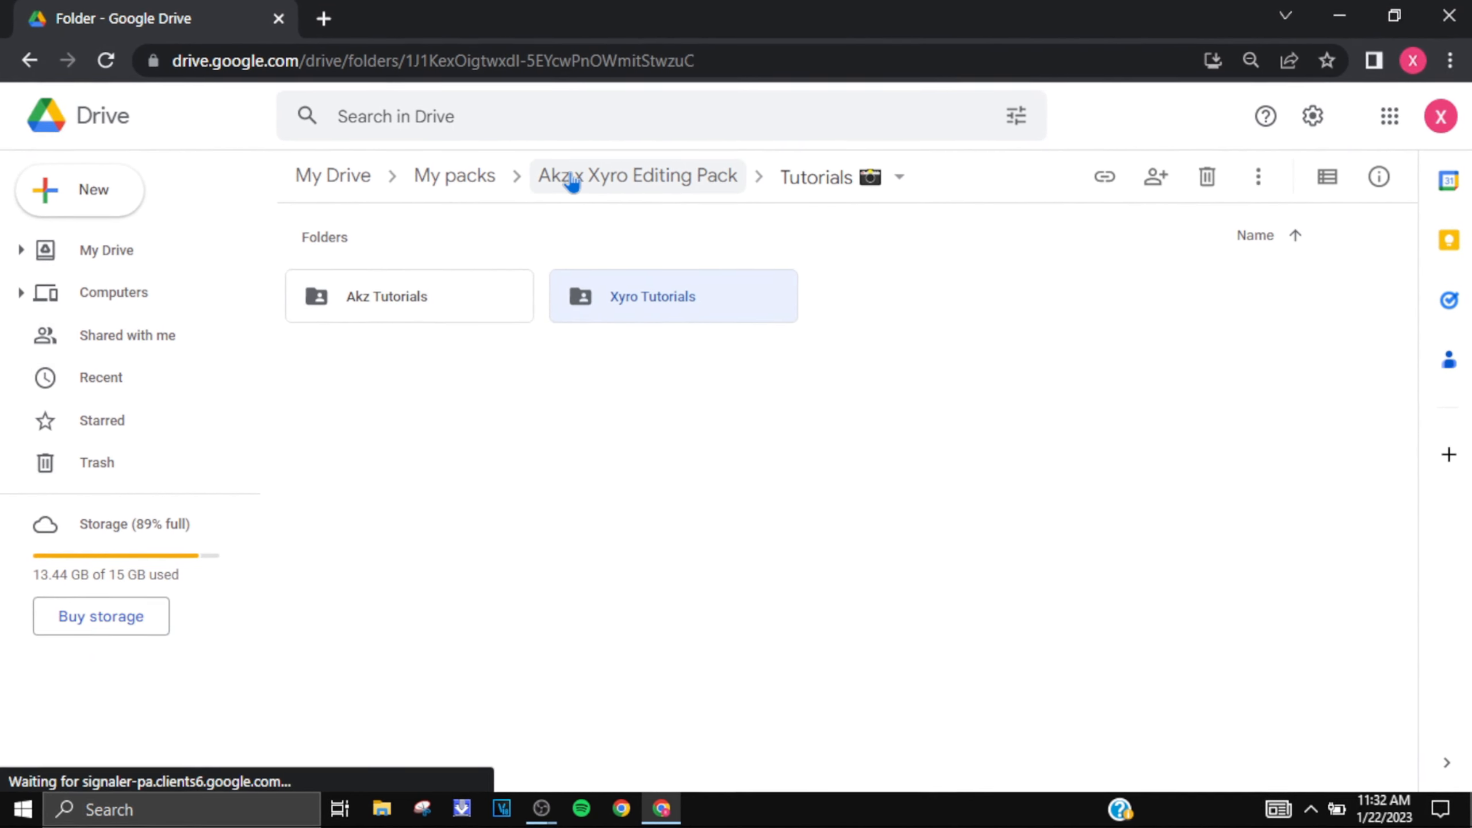
- From the editing pack folder, check the READ!!! doc, Presets, Project + Render Settings and Project Files
left_click(636, 175)
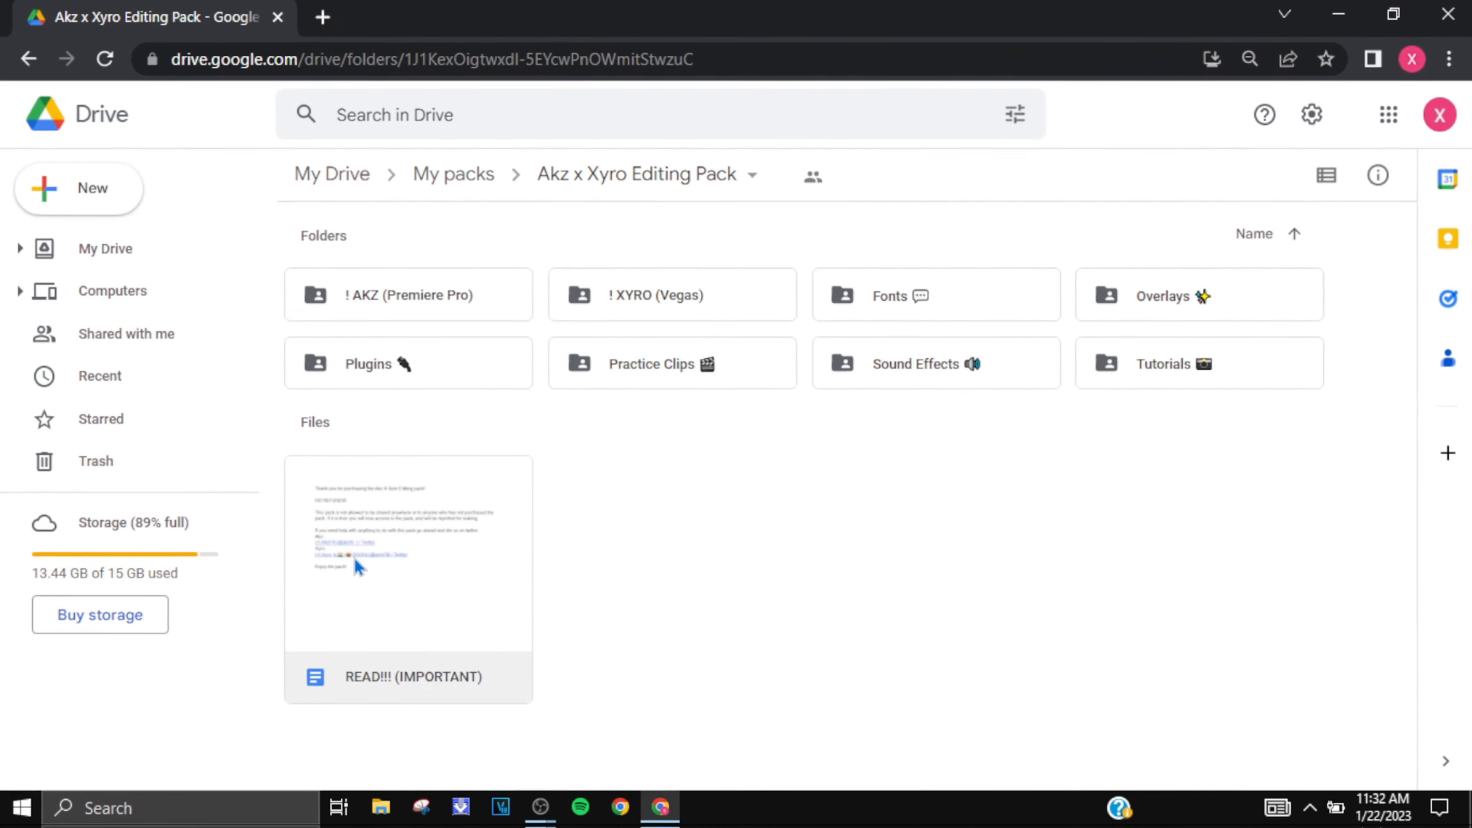
double_click(408, 294)
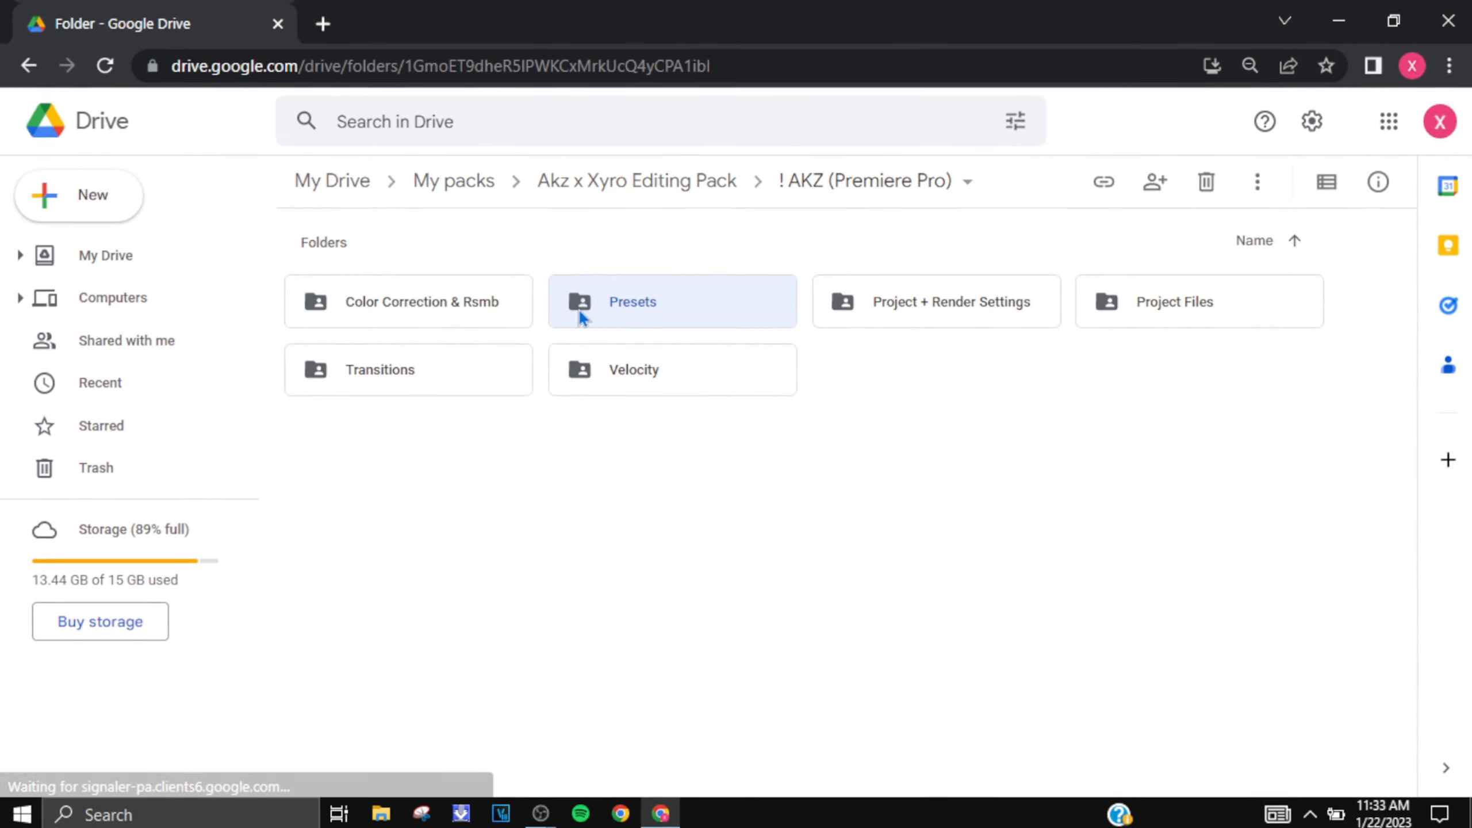
double_click(671, 301)
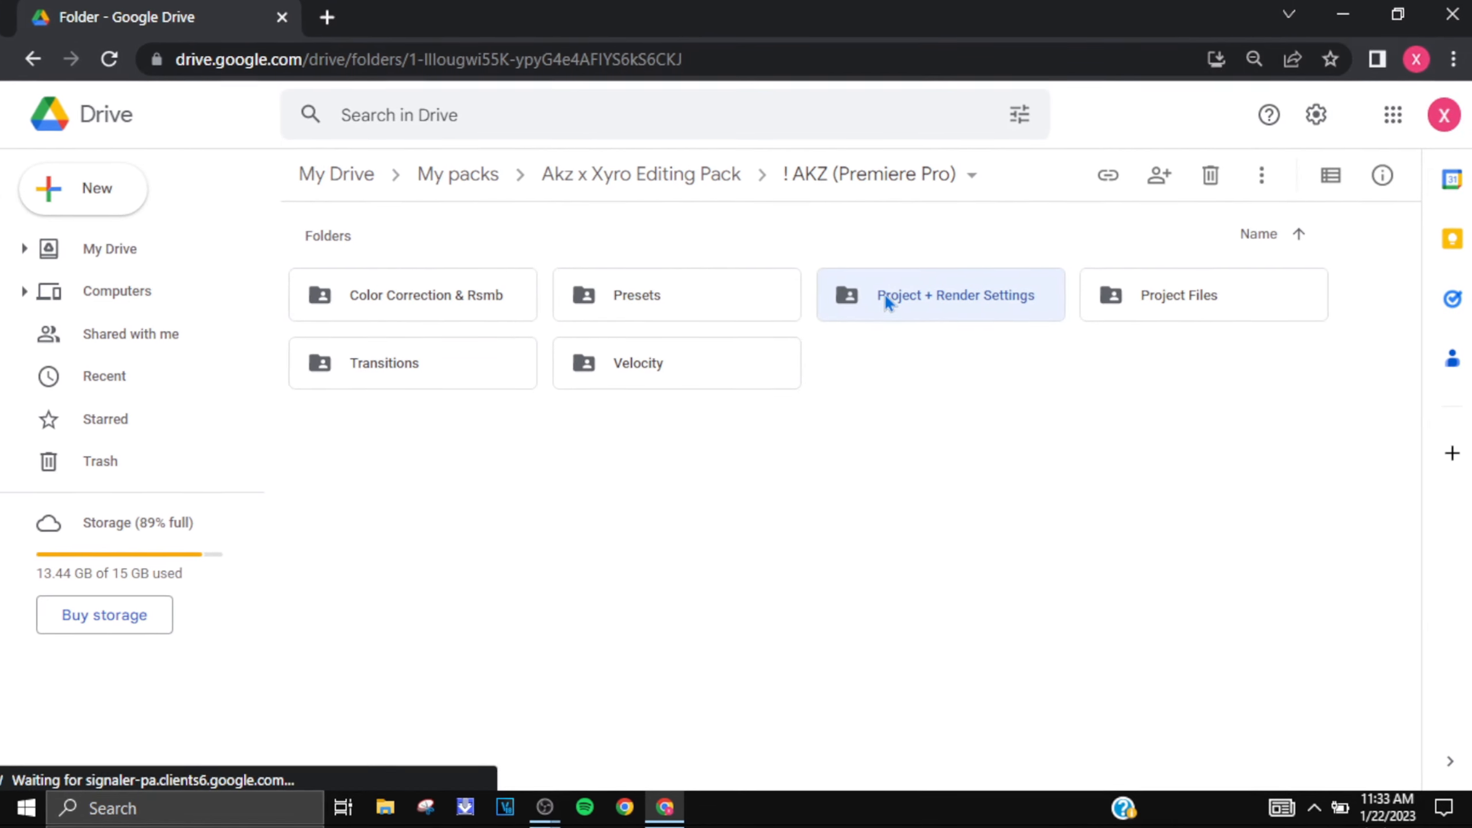
double_click(955, 294)
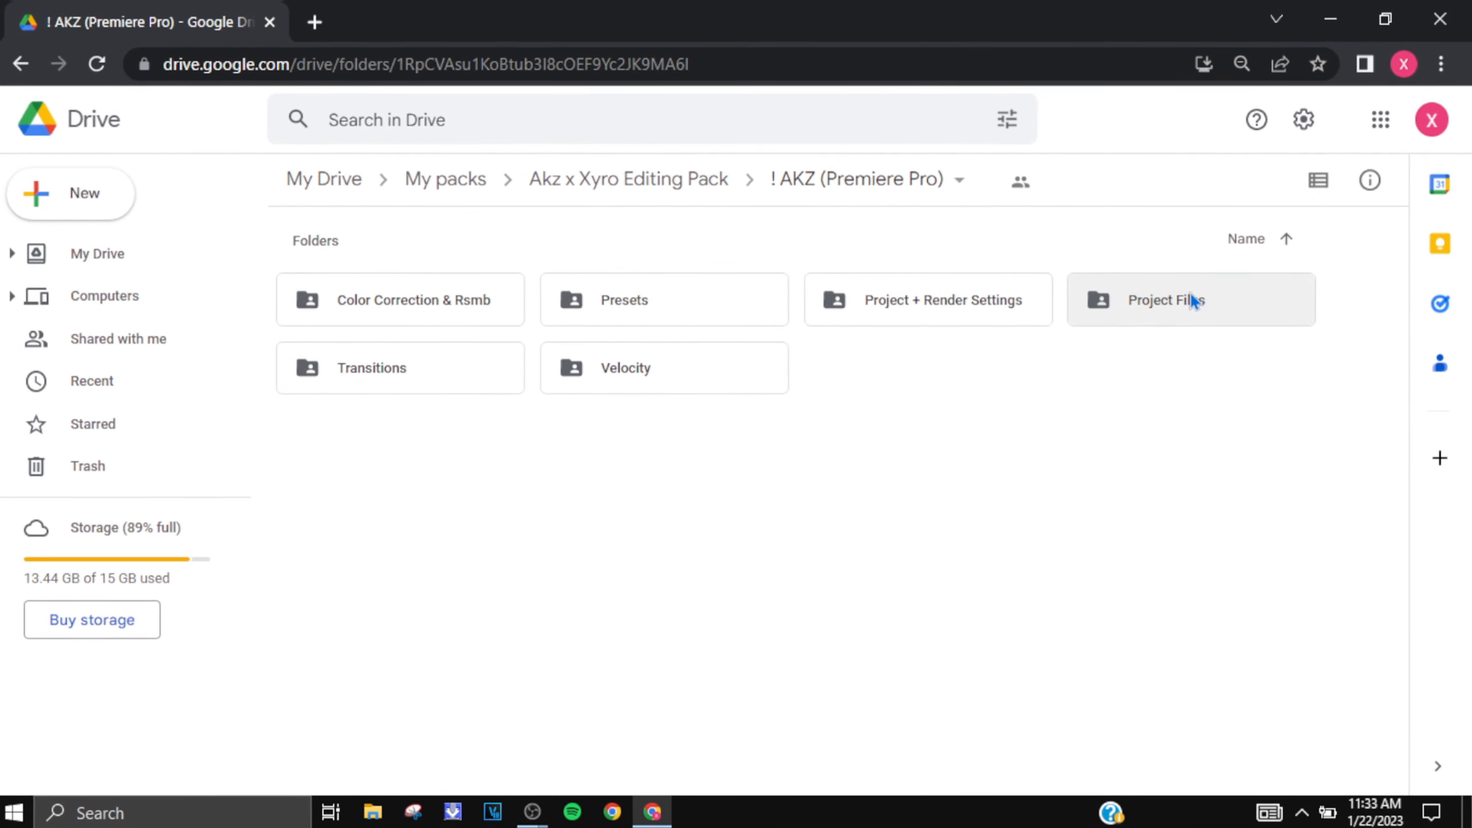
double_click(1165, 300)
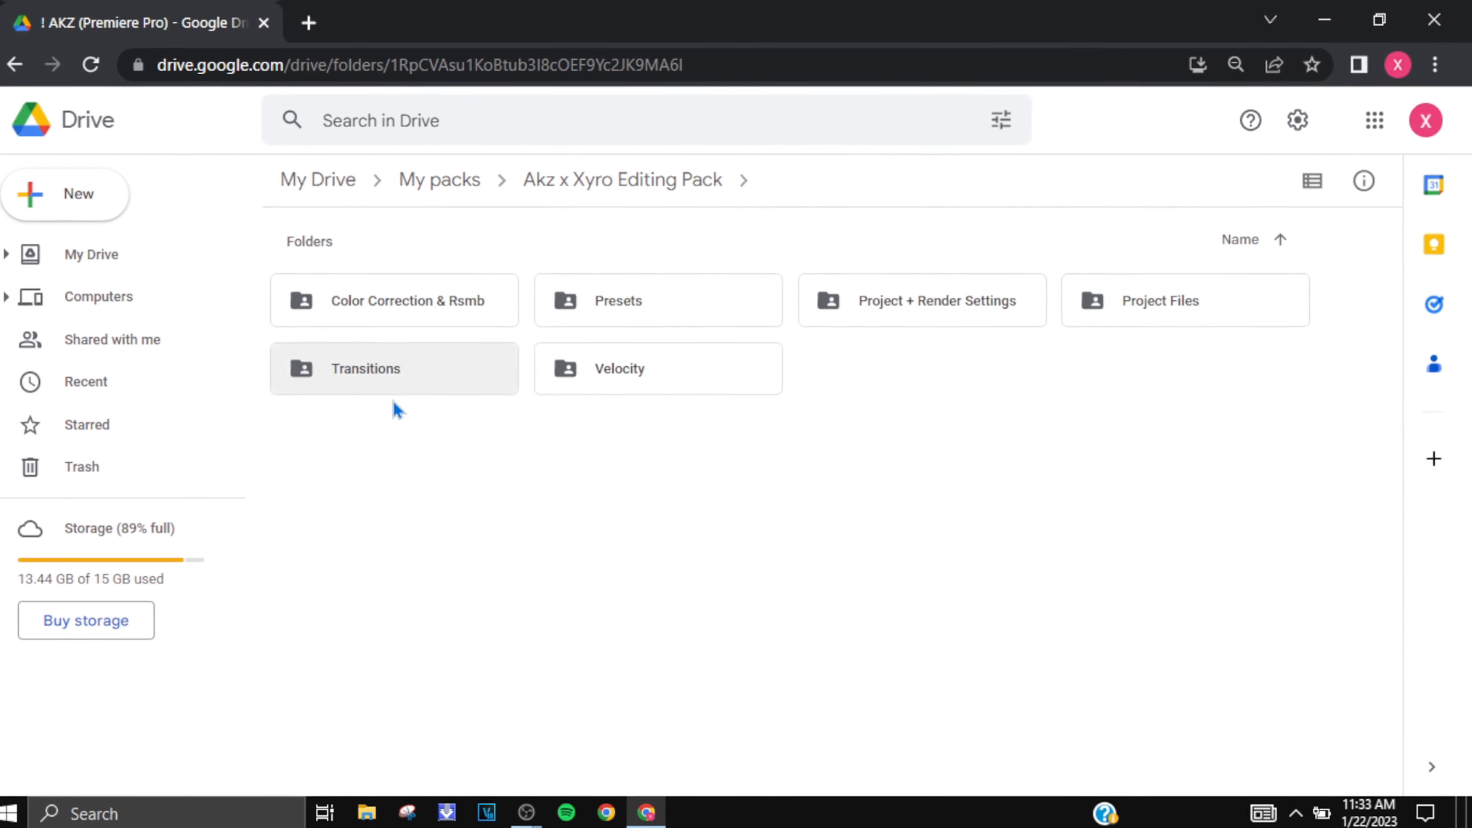
- Check the Akz Transitions and Velocity folders, then select the ! XYRO (Vegas) folder
double_click(393, 368)
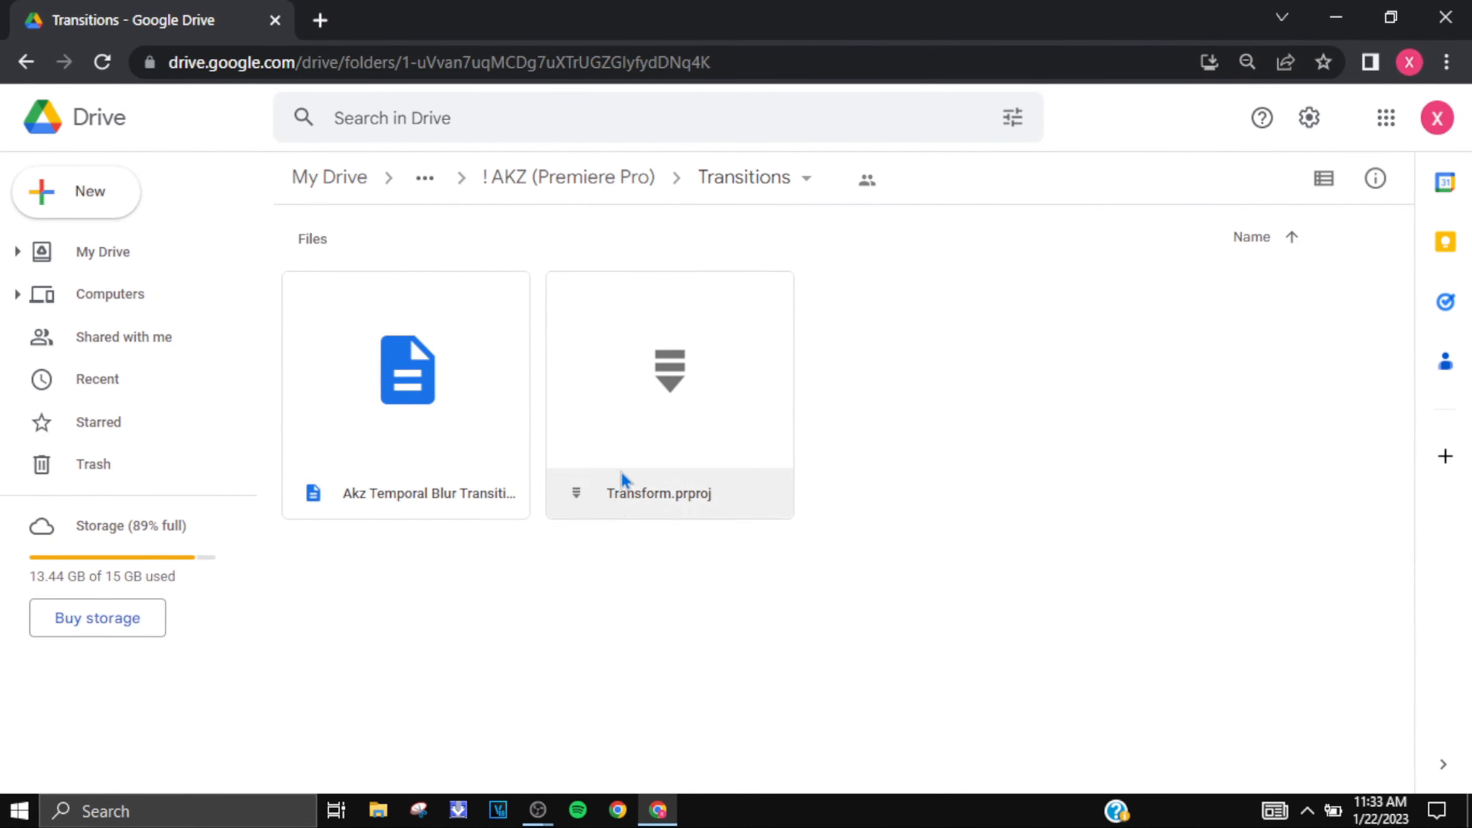
left_click(567, 178)
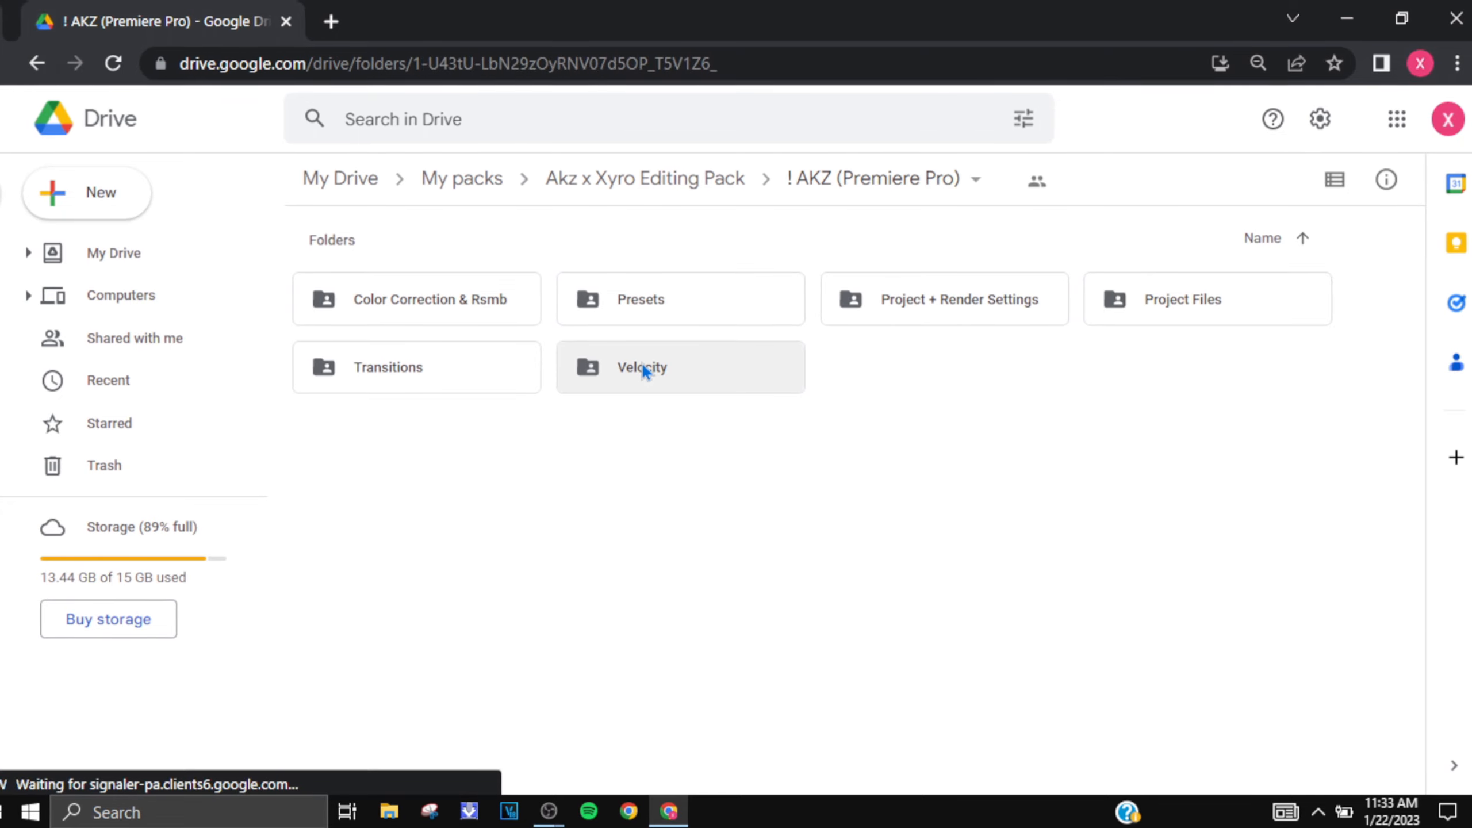
double_click(641, 366)
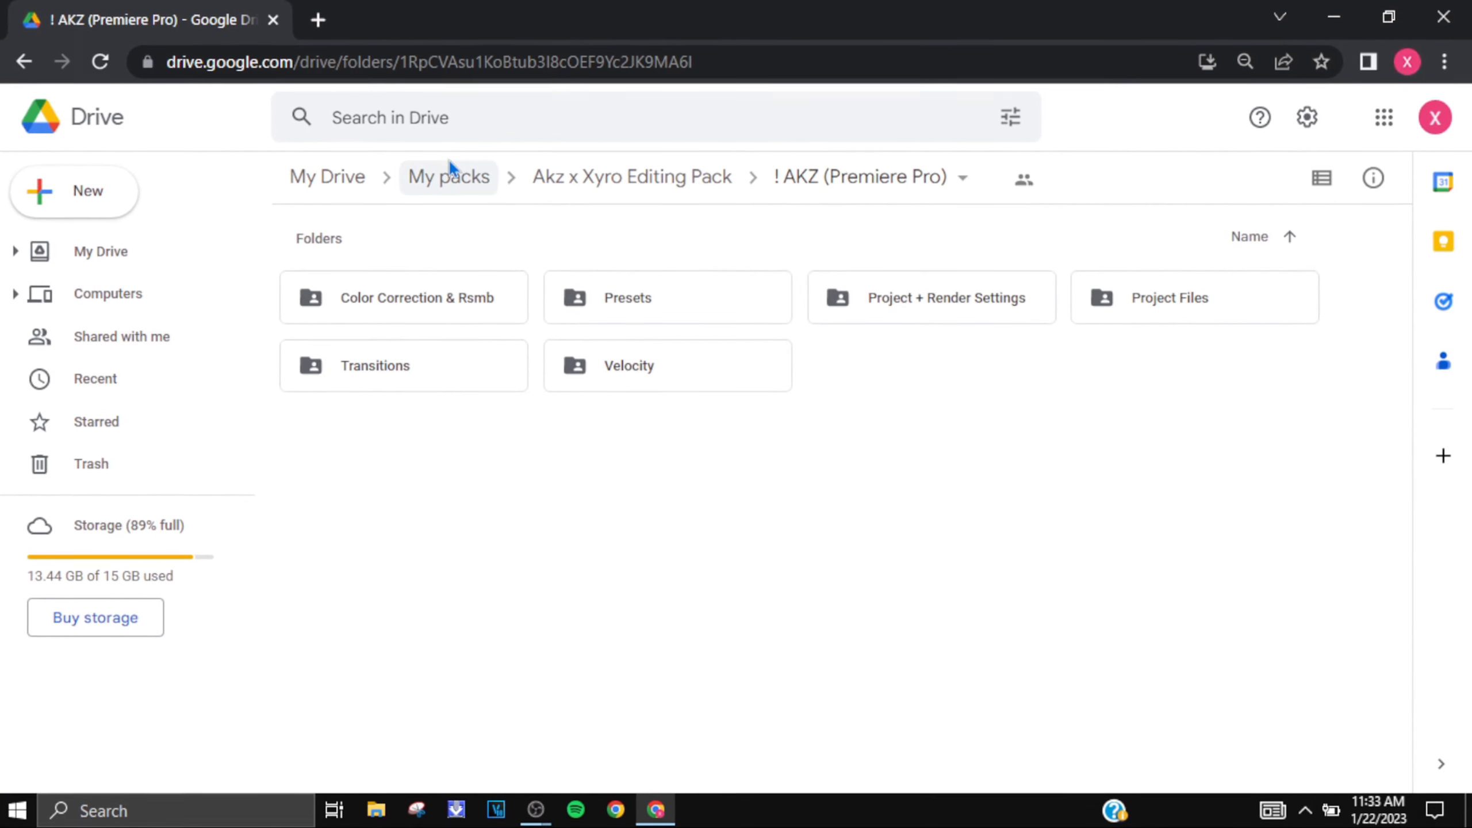
left_click(448, 178)
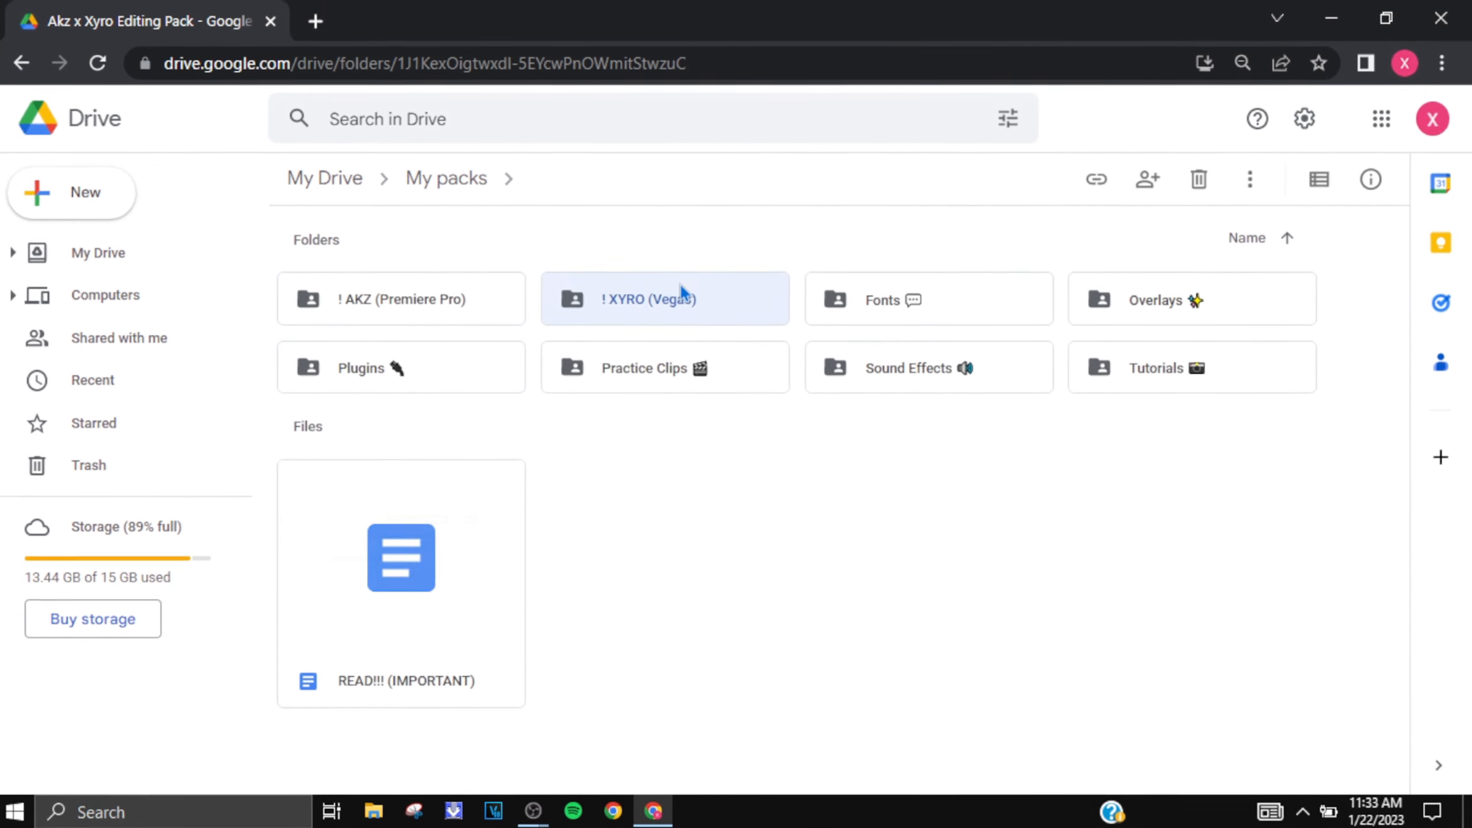
- Open the ! XYRO (Vegas) folder and look through its Presets folder
double_click(664, 298)
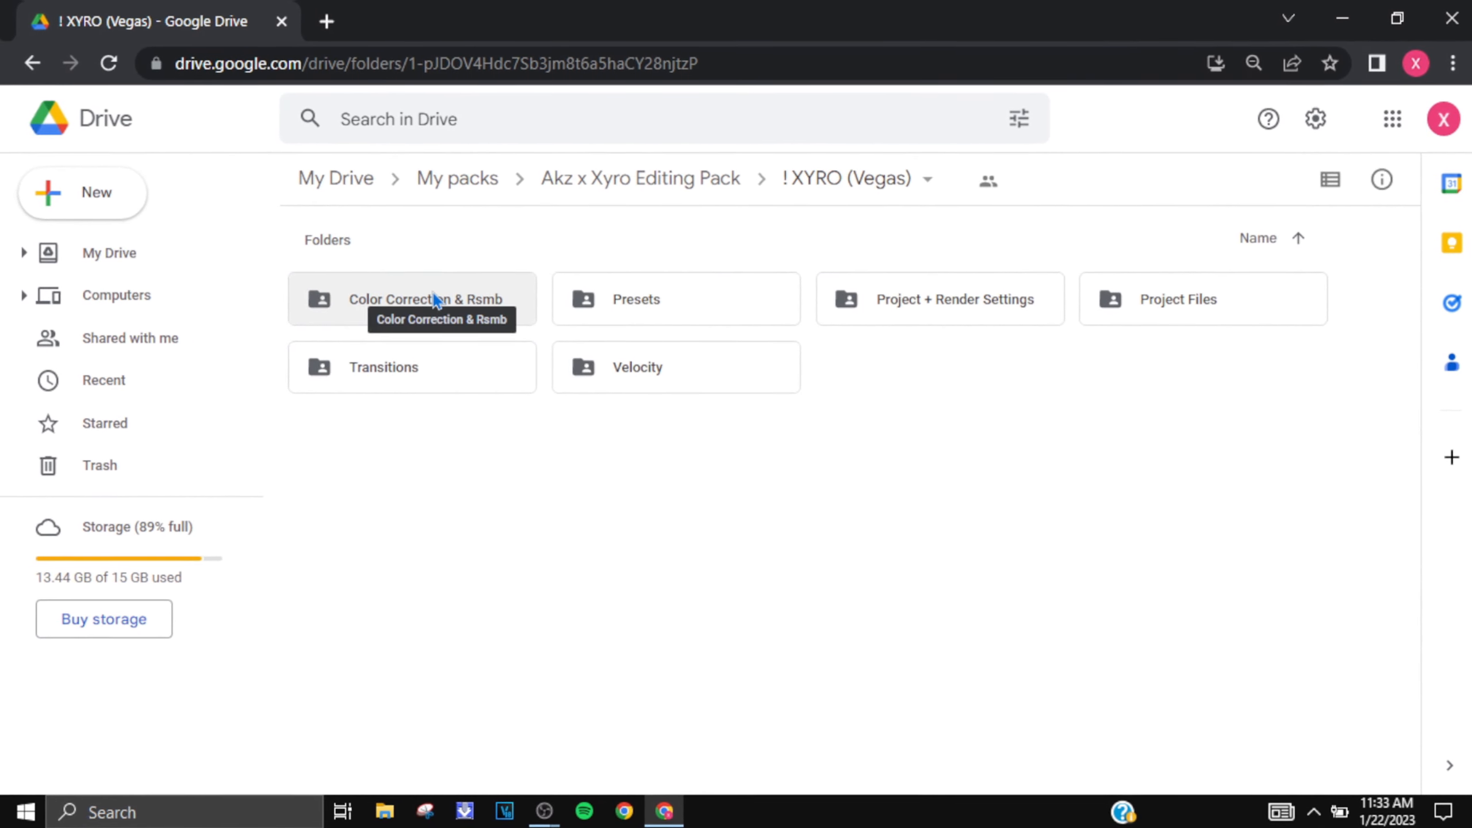
mouse_move(576, 298)
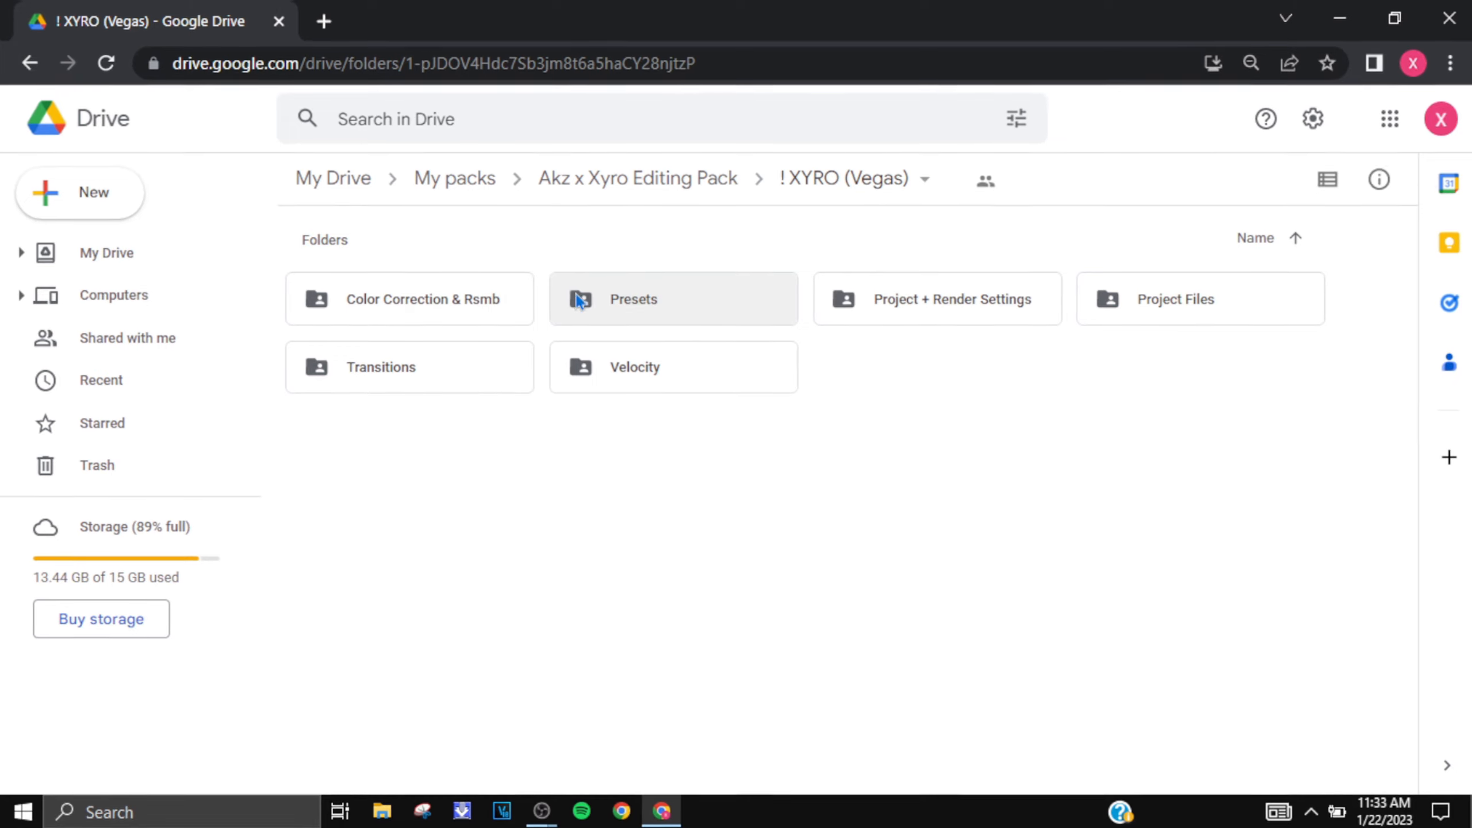
double_click(633, 299)
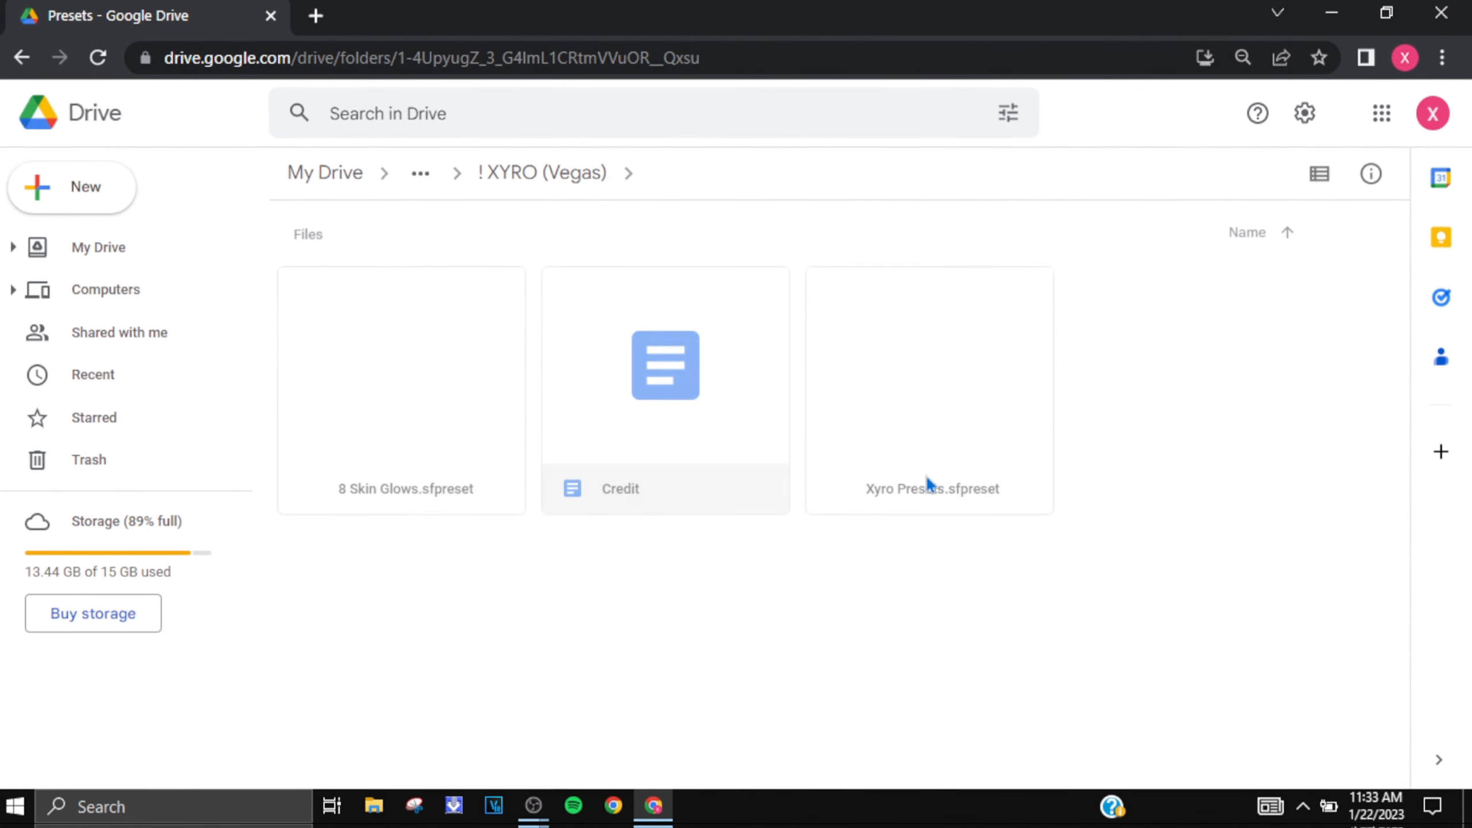
left_click(400, 390)
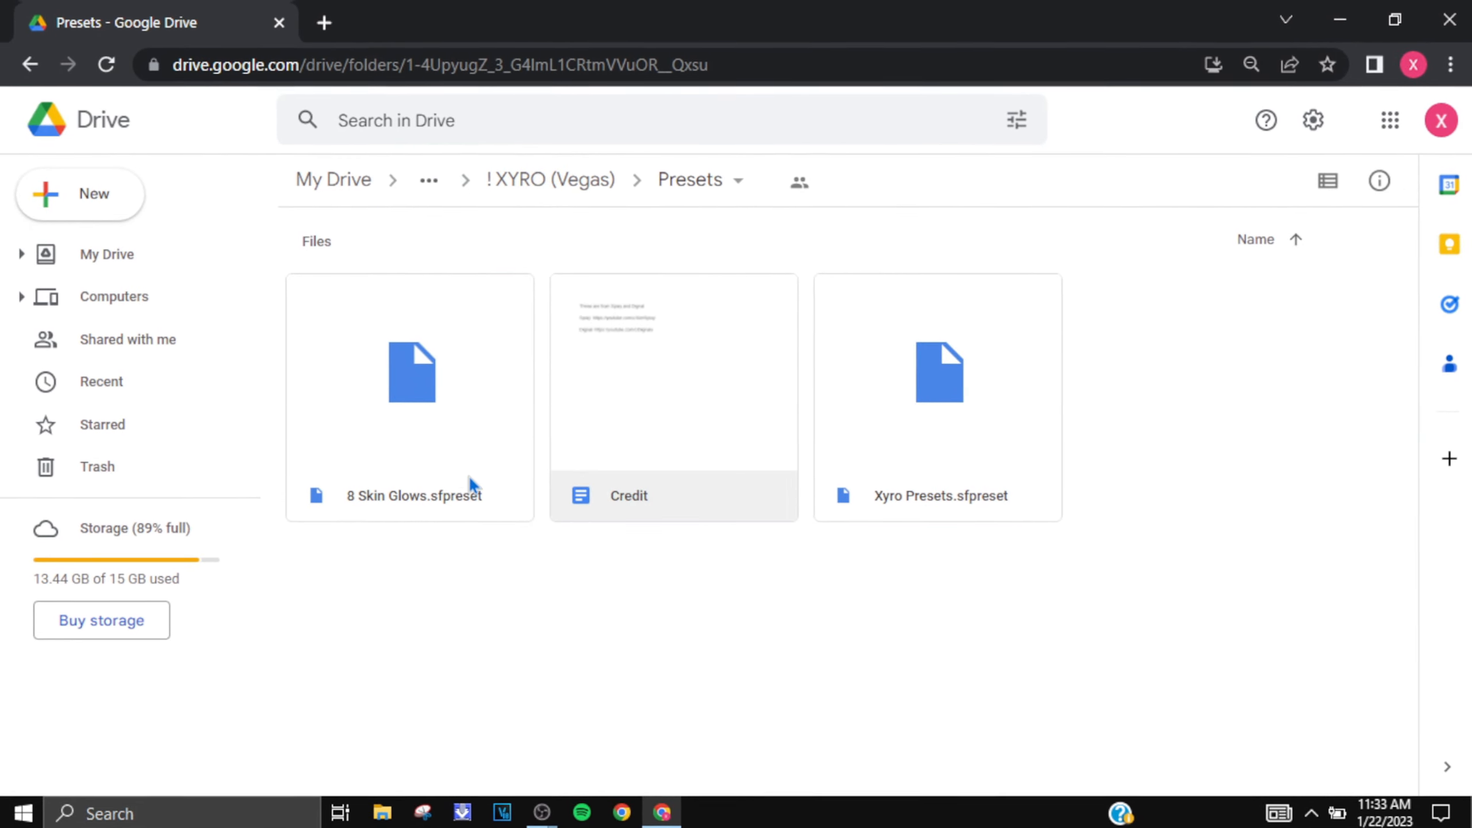
mouse_move(542, 179)
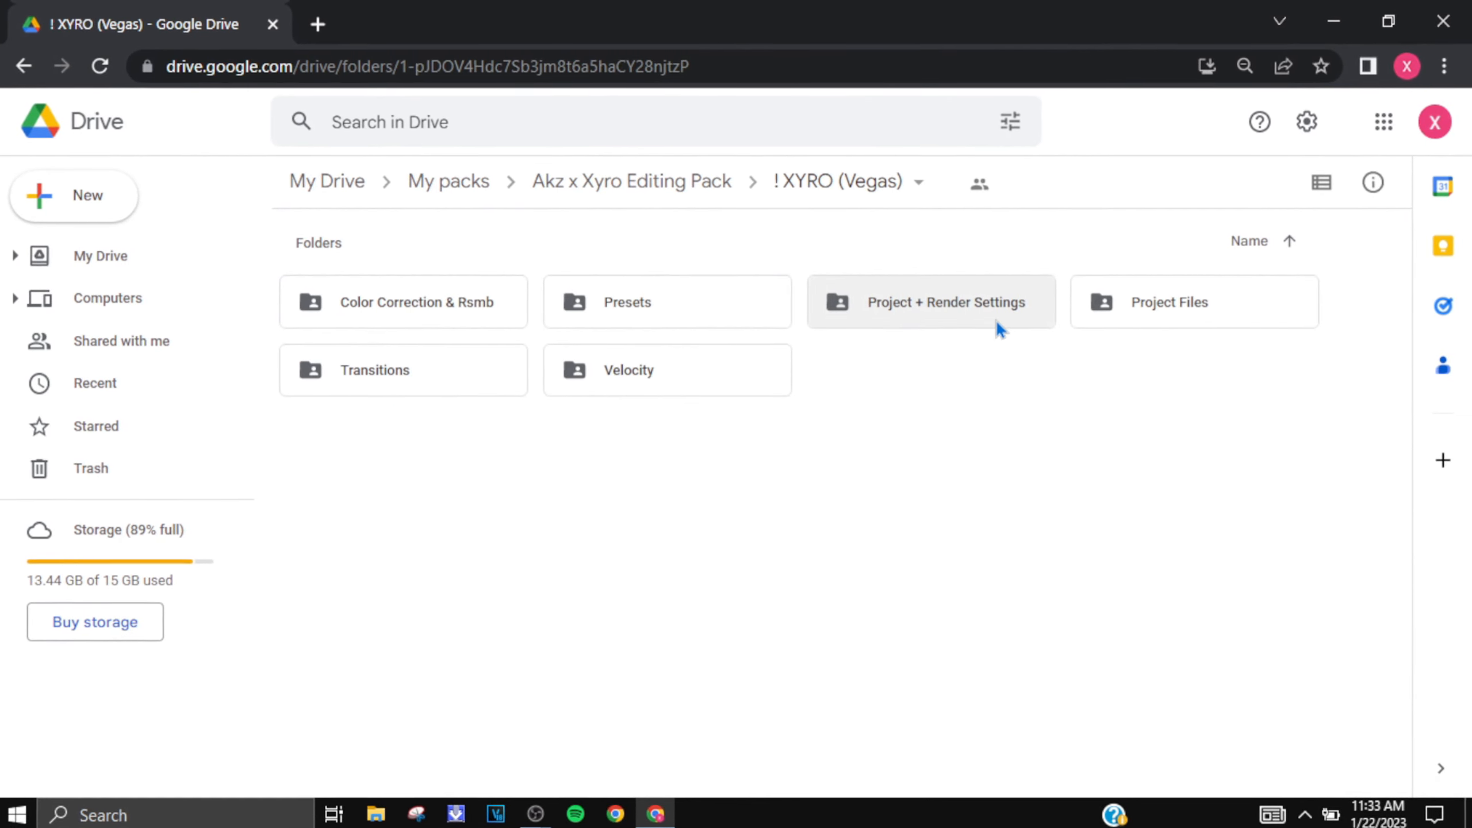
- Go through Project + Render Settings and Project Files into the 5 Best Impacts folder
double_click(944, 301)
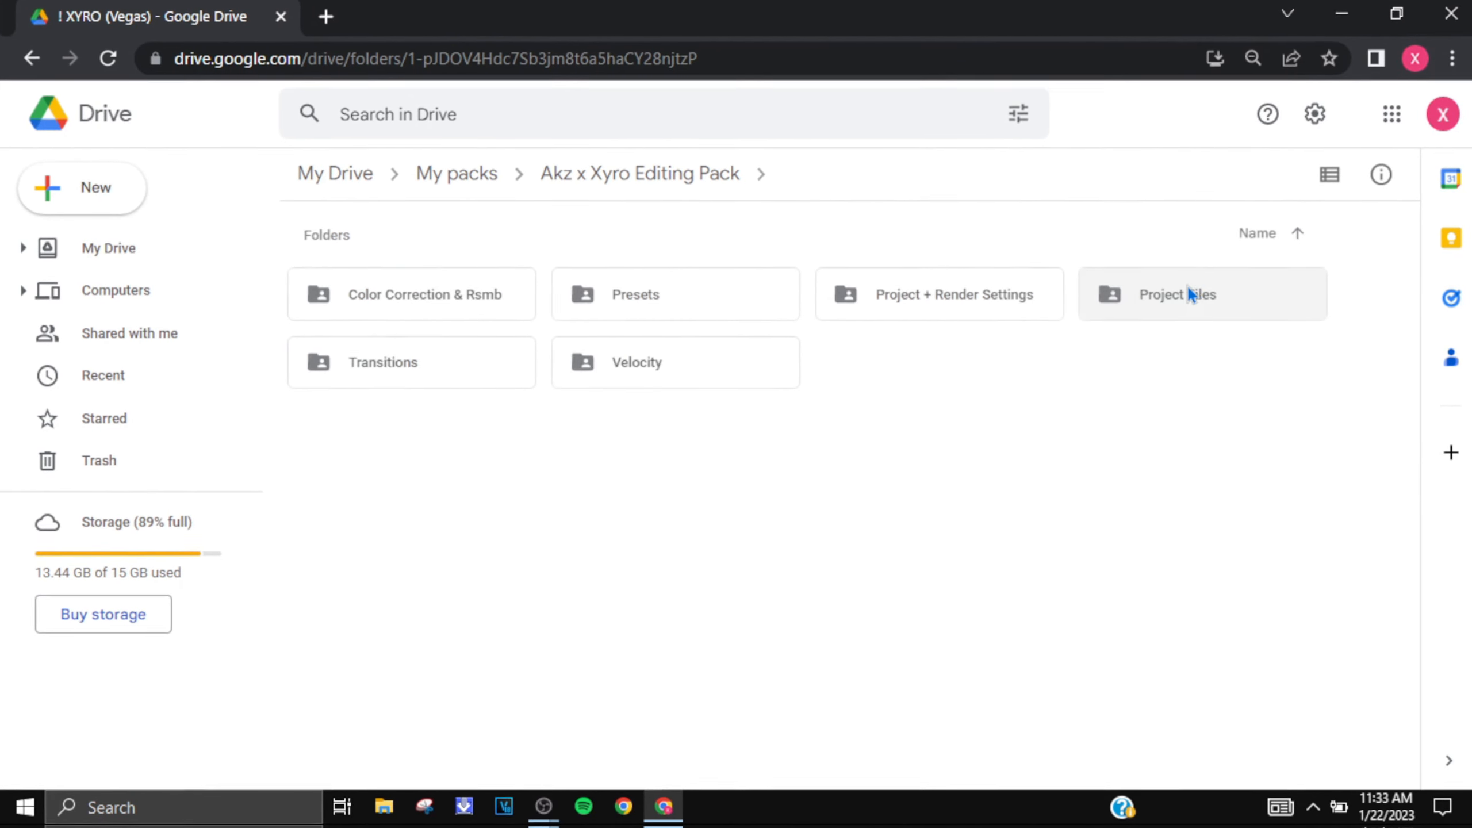
double_click(1176, 294)
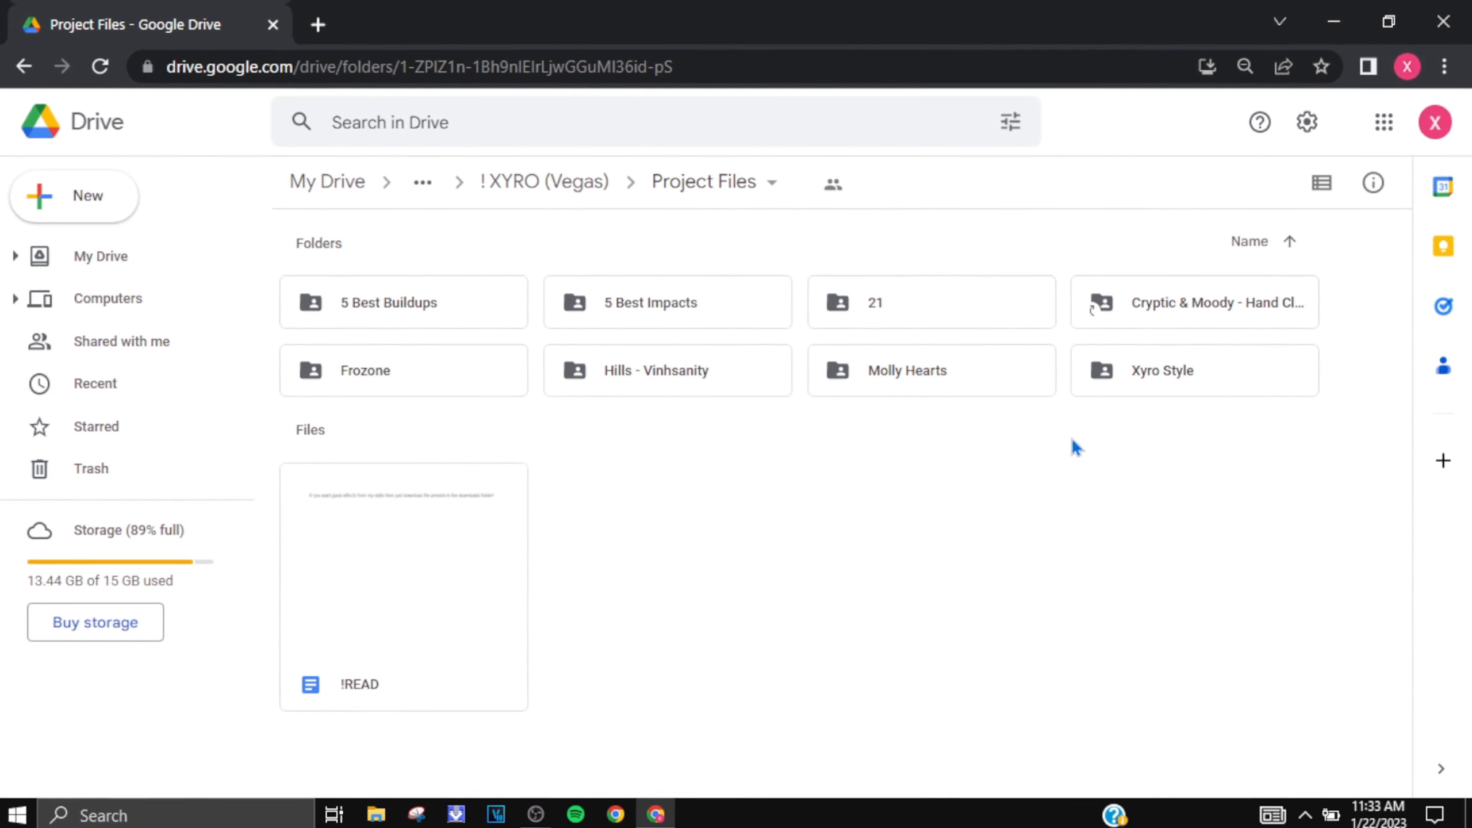
left_click(395, 367)
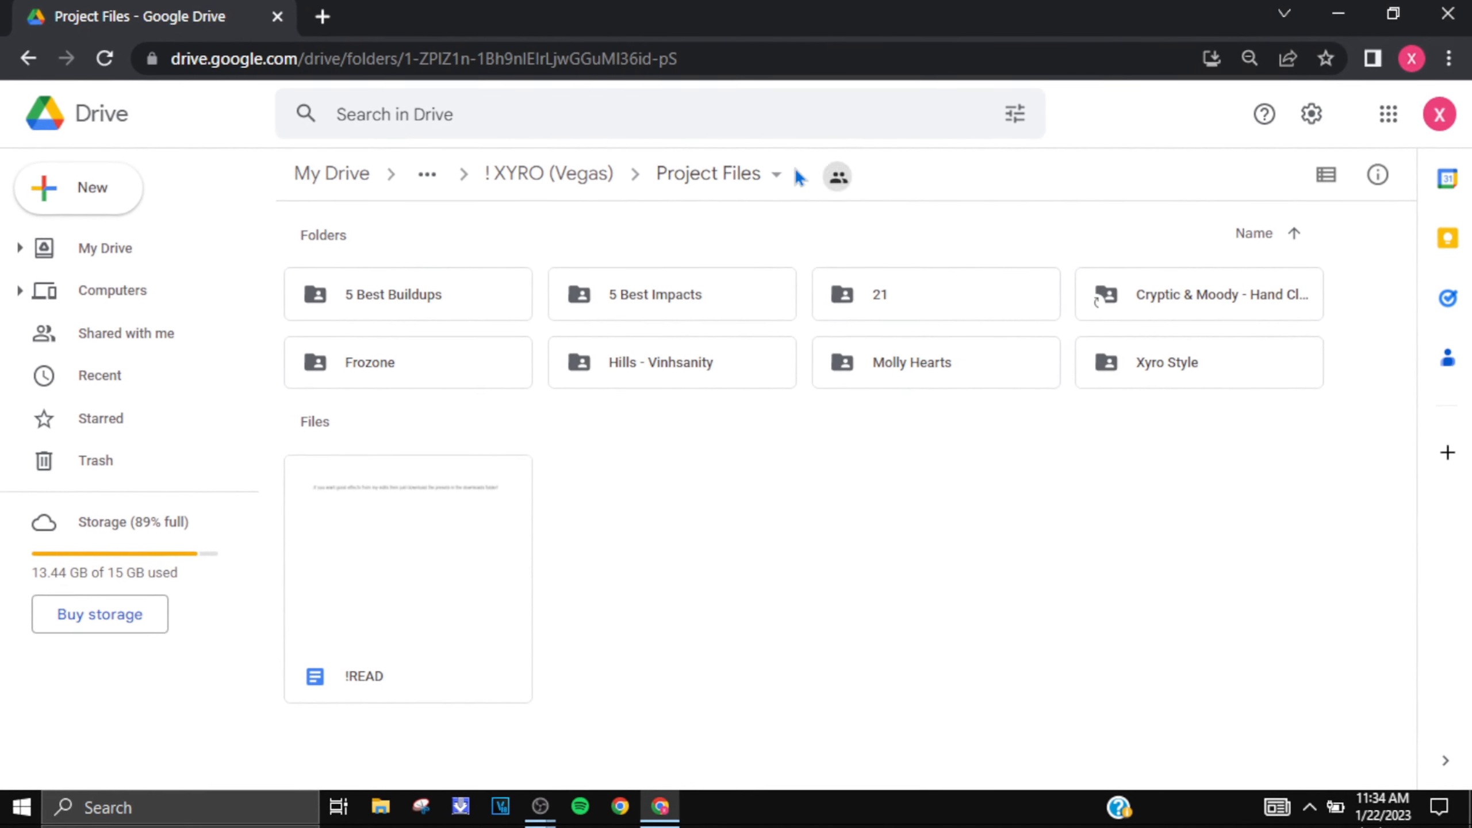
left_click(661, 292)
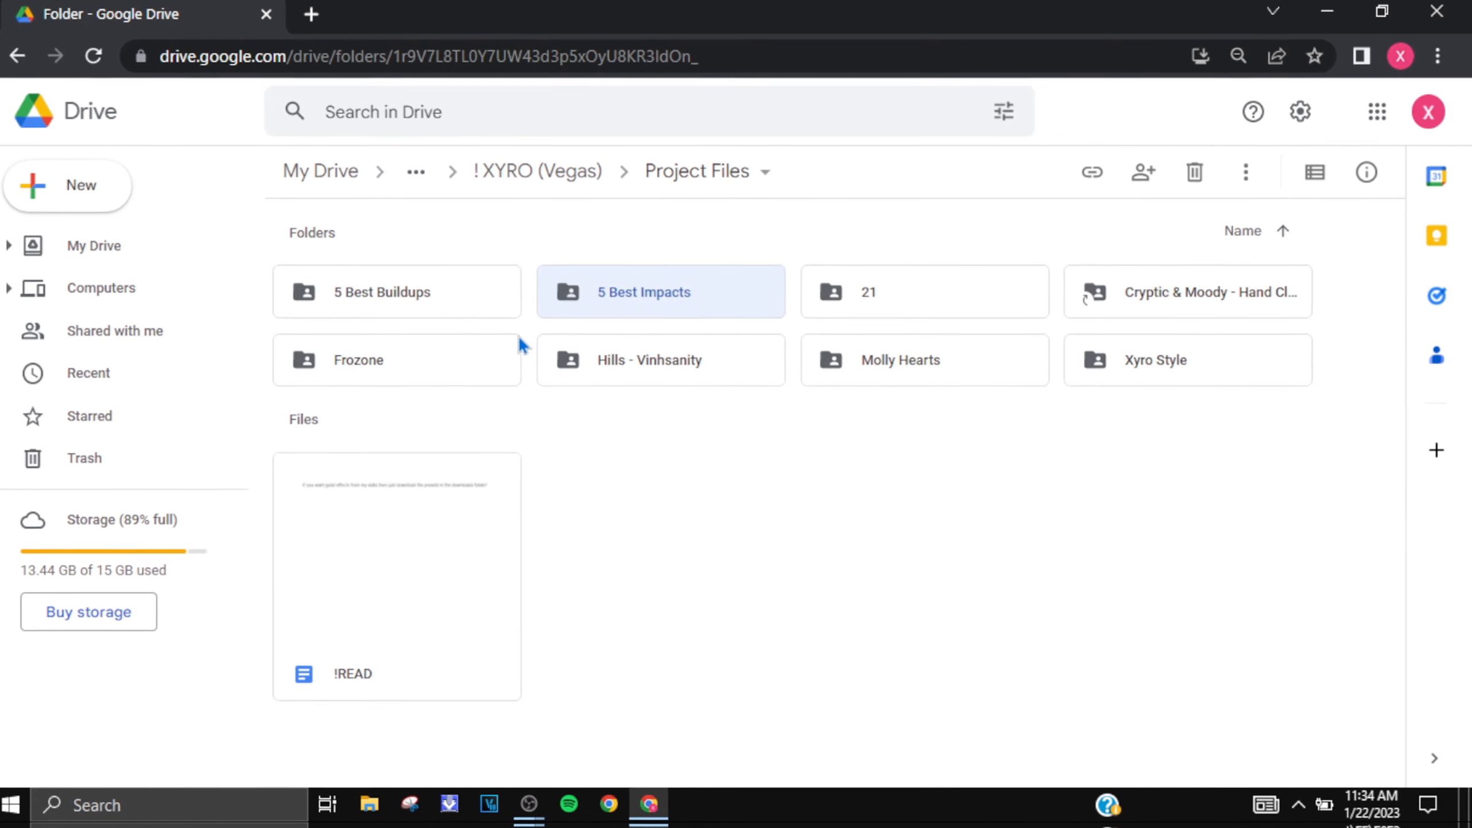
double_click(661, 291)
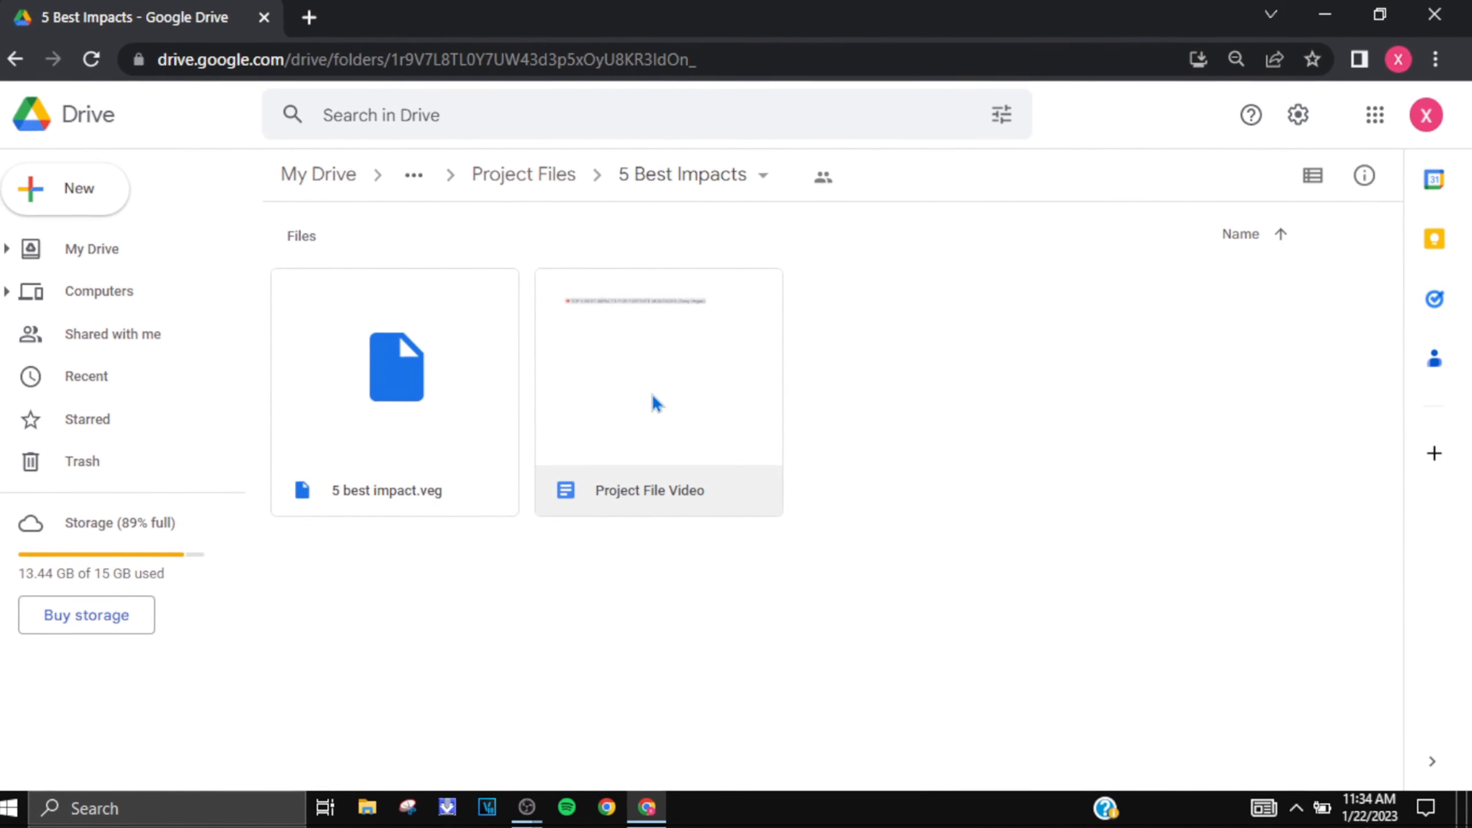
- Open the Project File Video doc with the TOP 5 BEST IMPACTS link, then close its tab
double_click(658, 366)
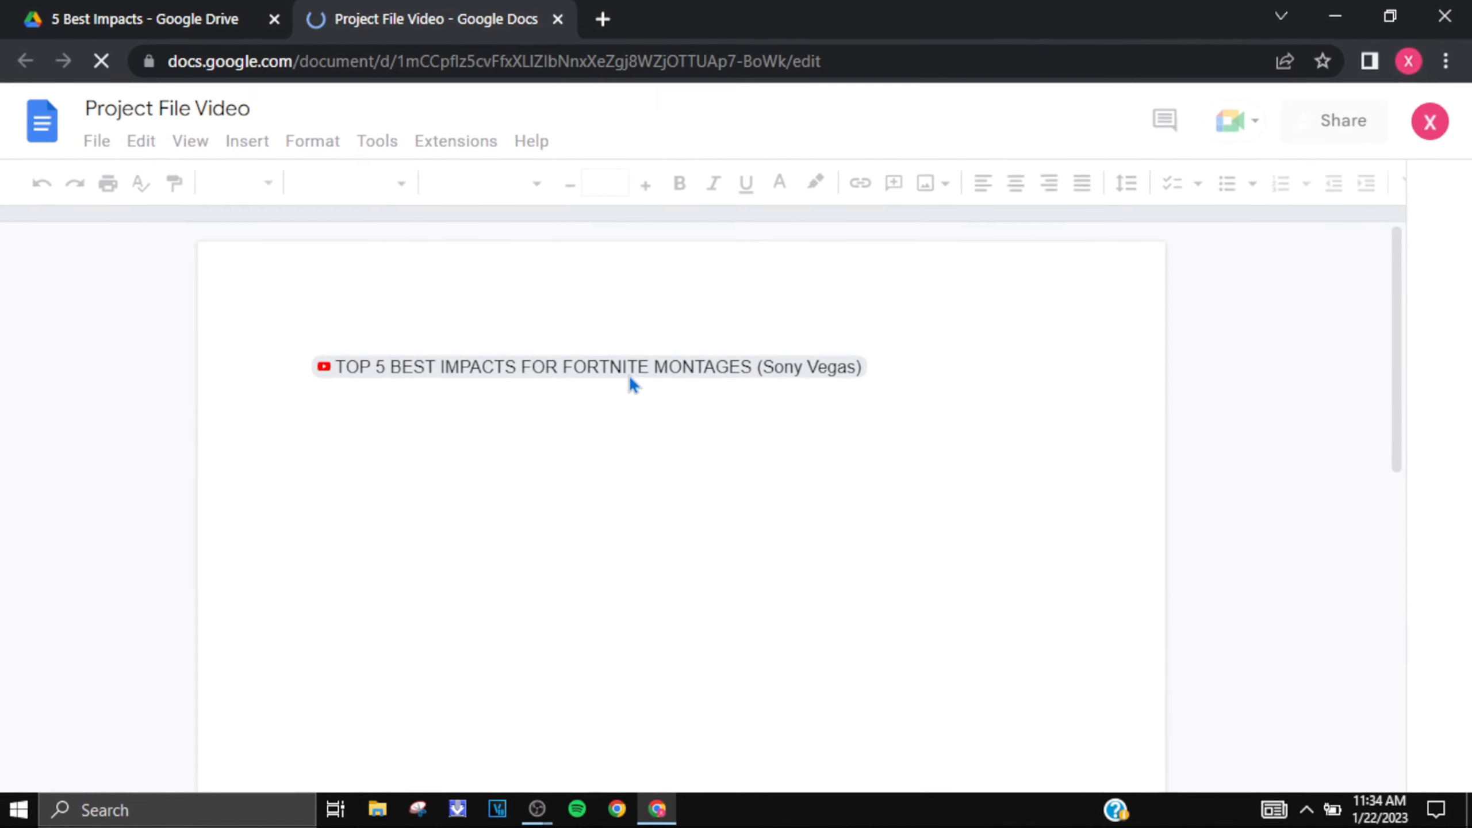
left_click(132, 19)
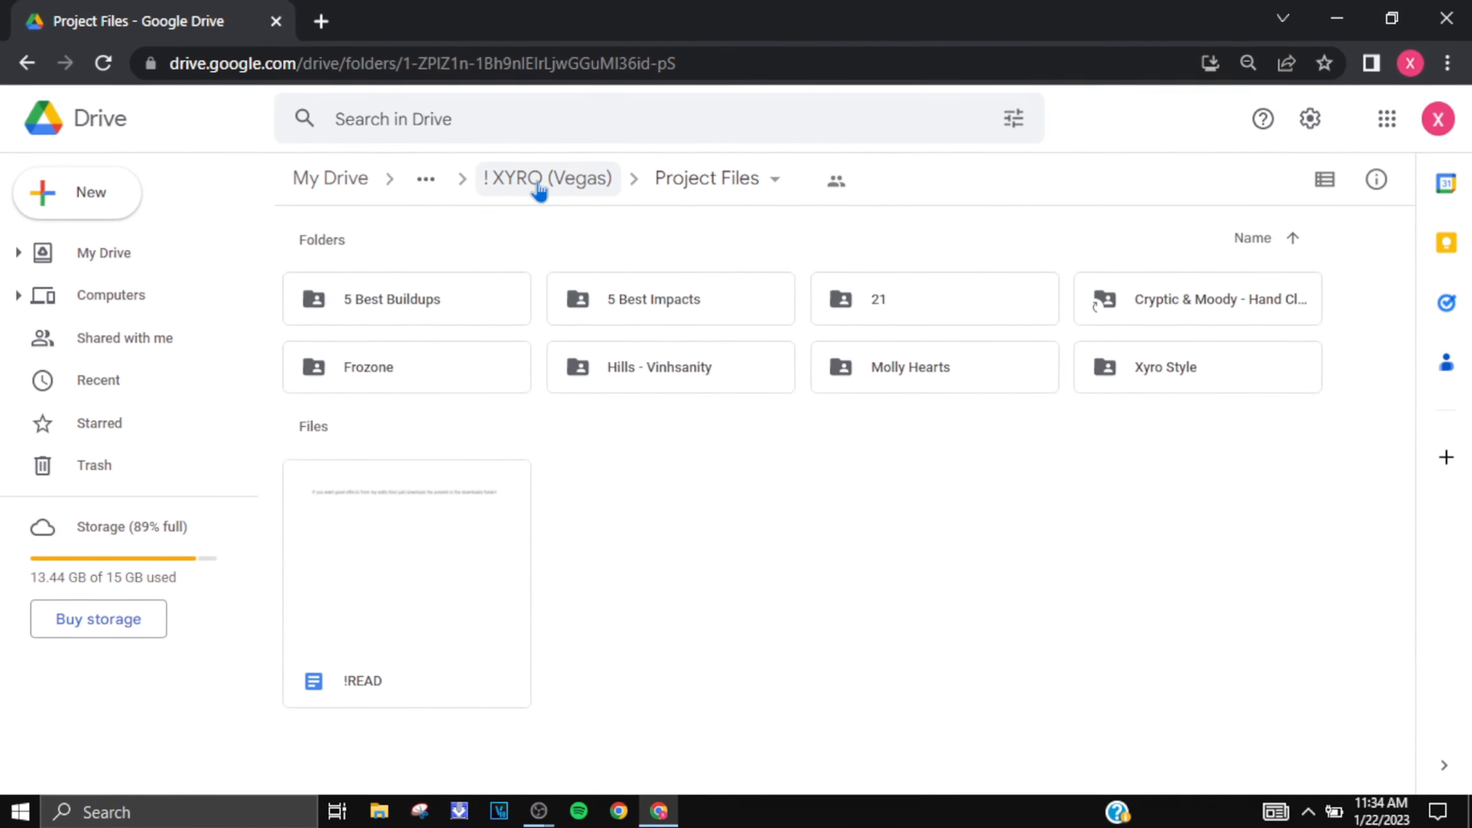
- Check the Xyro Transitions and Velocity folders from ! XYRO (Vegas)
left_click(547, 178)
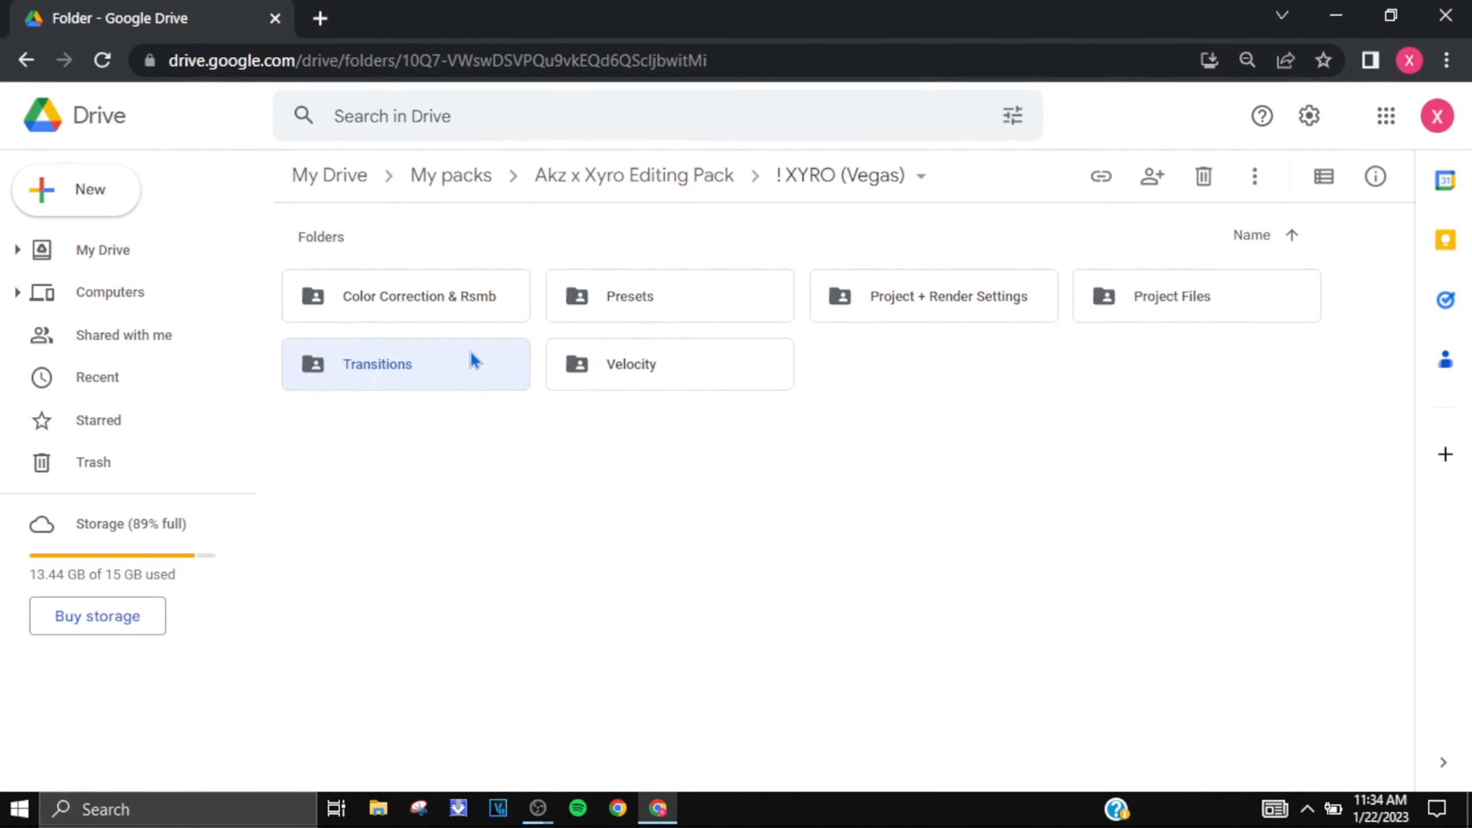
double_click(376, 364)
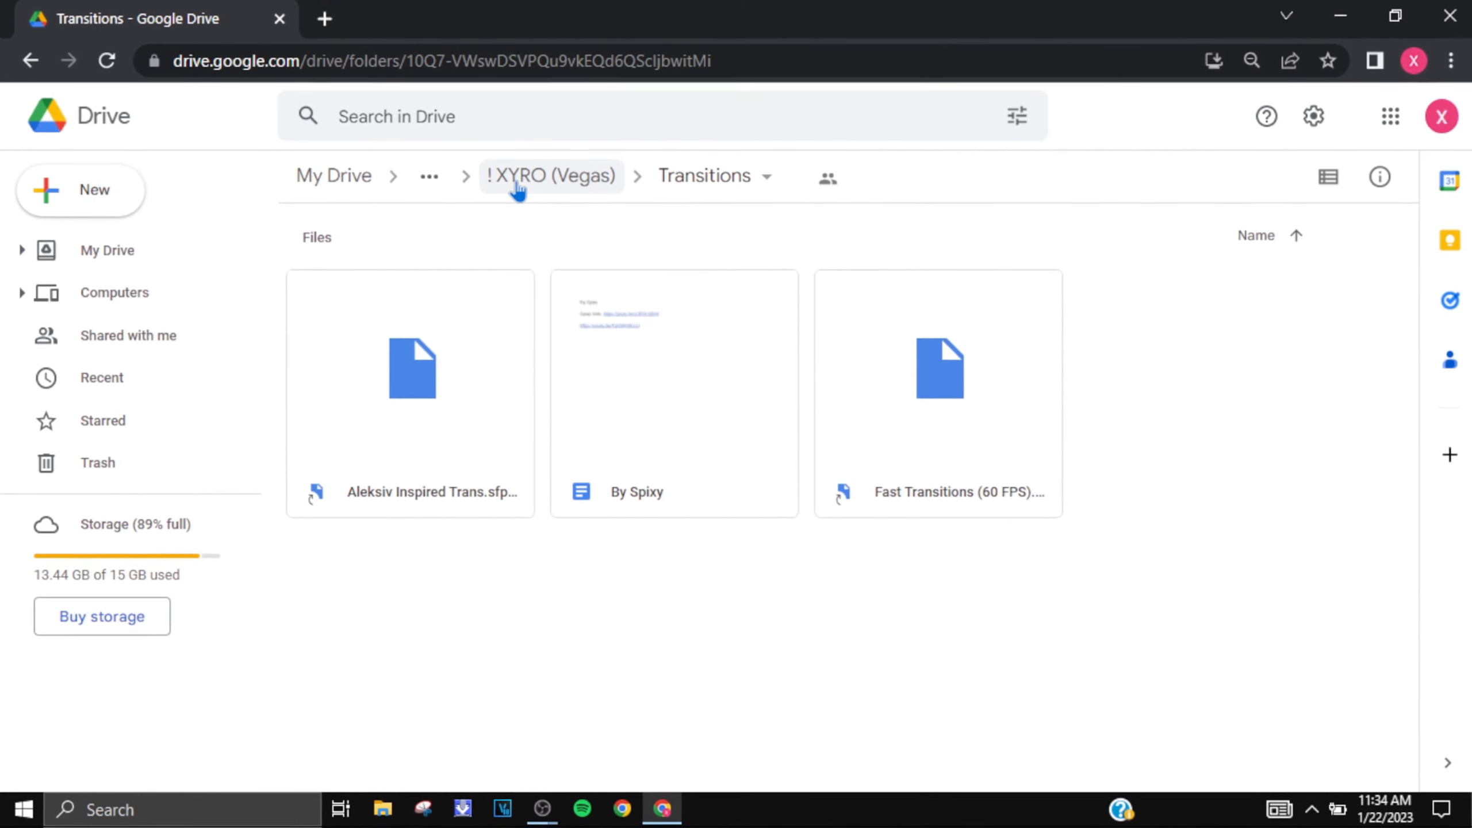
left_click(551, 176)
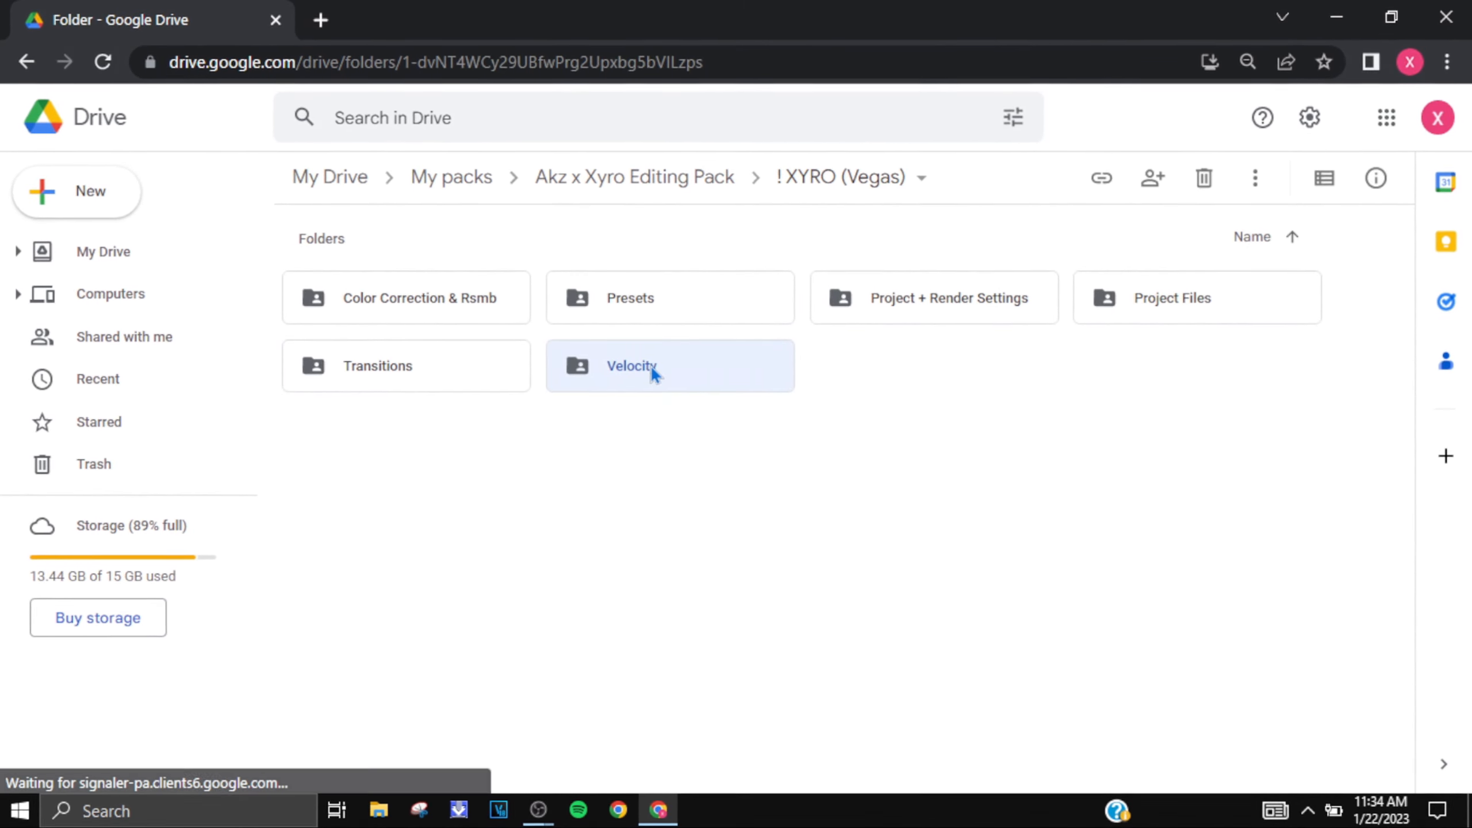
double_click(669, 365)
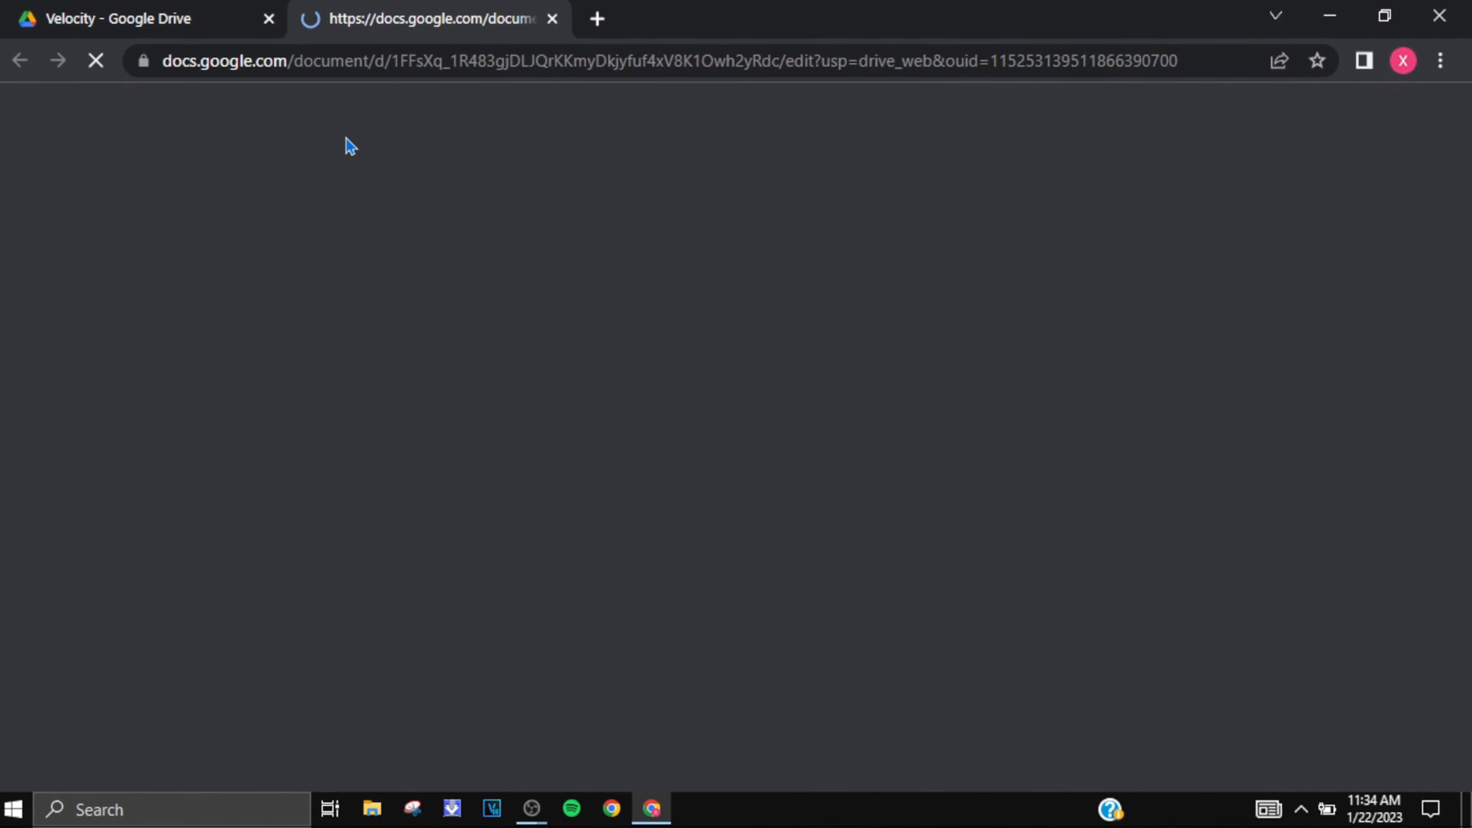
- Browse the Xyro Tutorials folder, then go back up to Tutorials
left_click(141, 19)
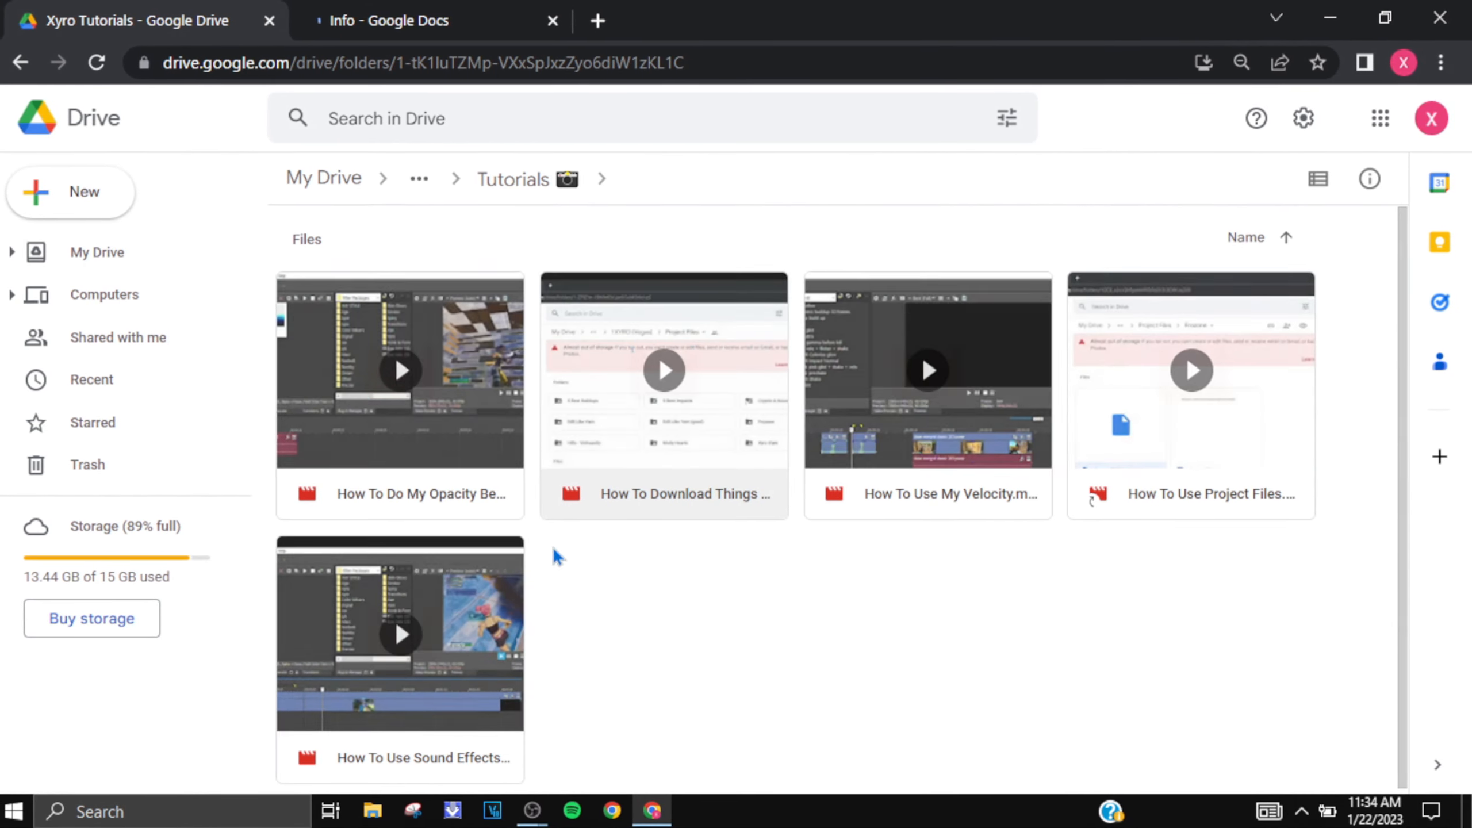
left_click(921, 395)
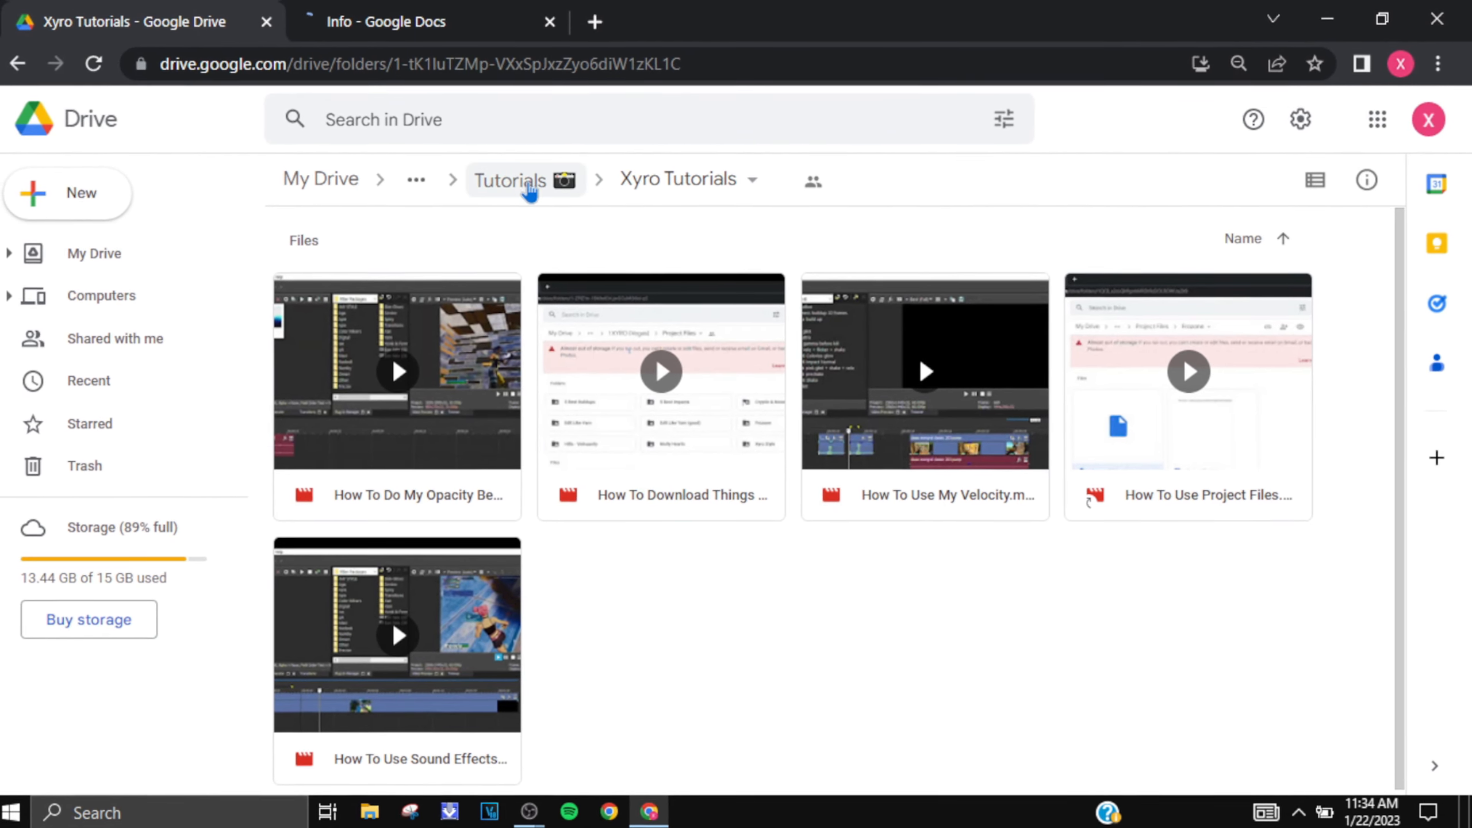
left_click(510, 180)
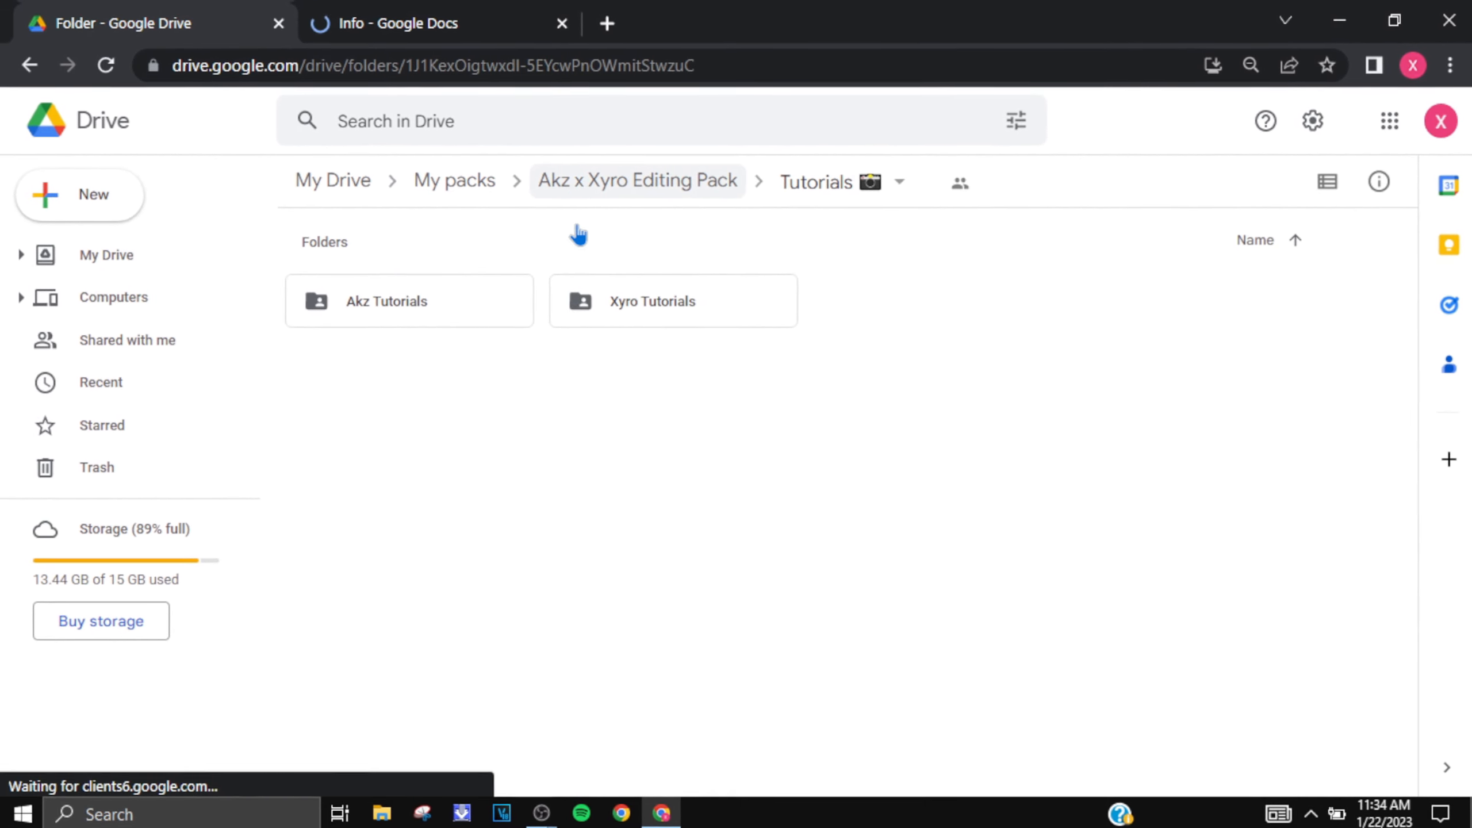